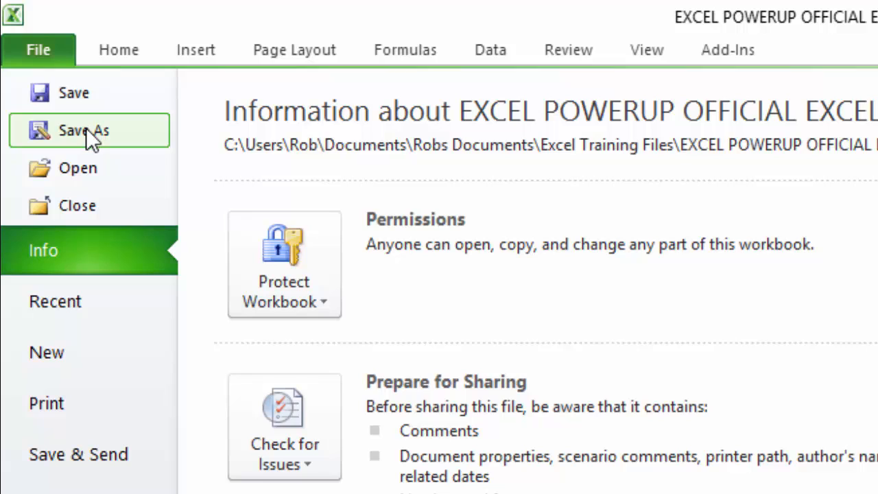
pyautogui.moveTo(90, 168)
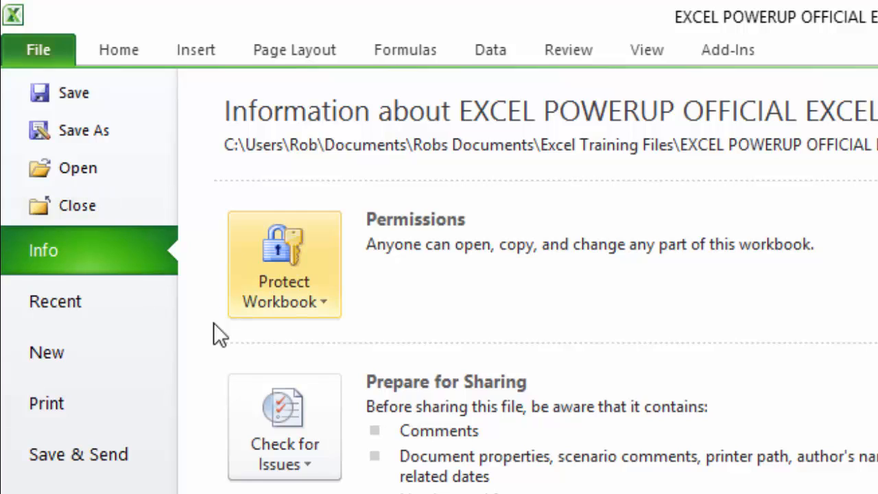
pyautogui.moveTo(55, 301)
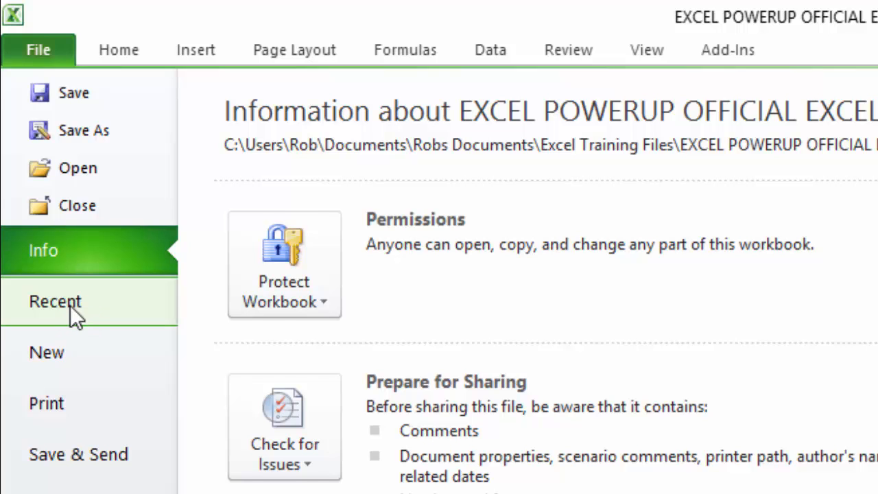
# - Browse the Recent Workbooks list, scrolling down to older entries and back to the newest
pyautogui.click(55, 302)
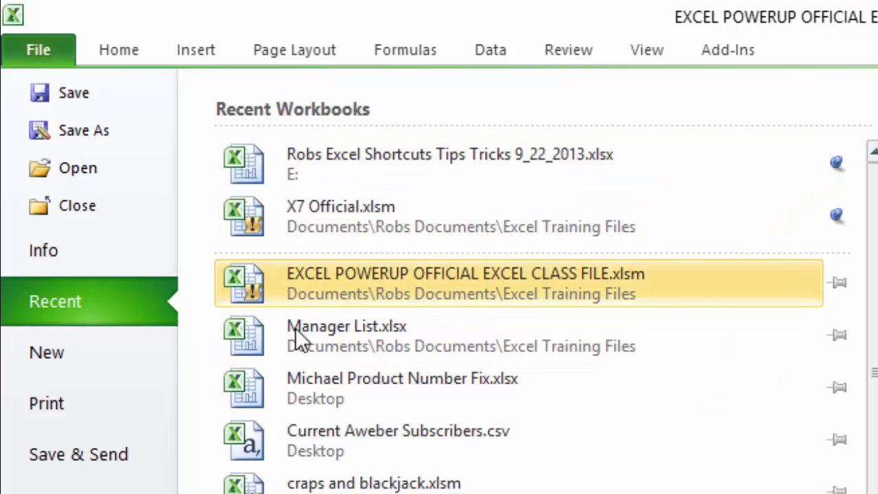
pyautogui.moveTo(390, 388)
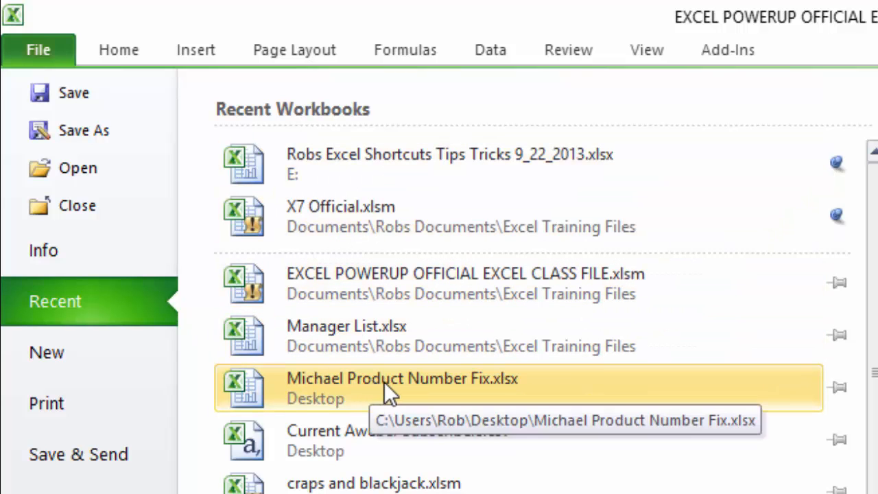
pyautogui.click(78, 168)
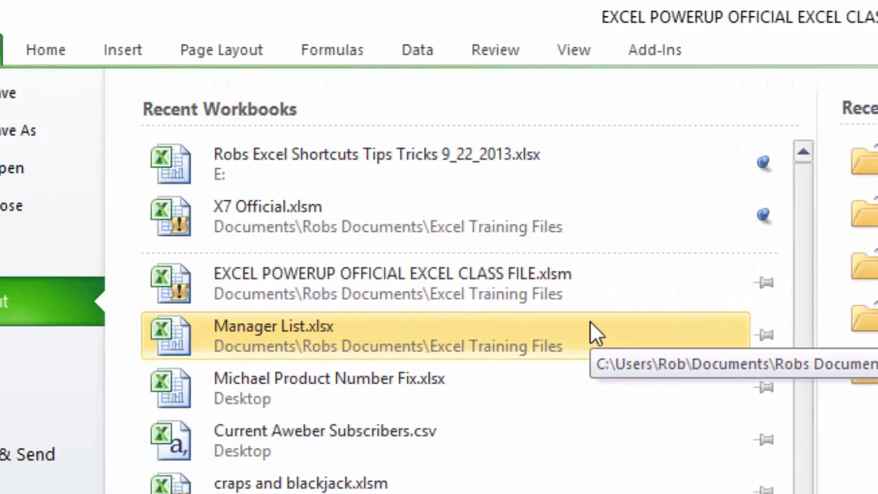
pyautogui.moveTo(570, 283)
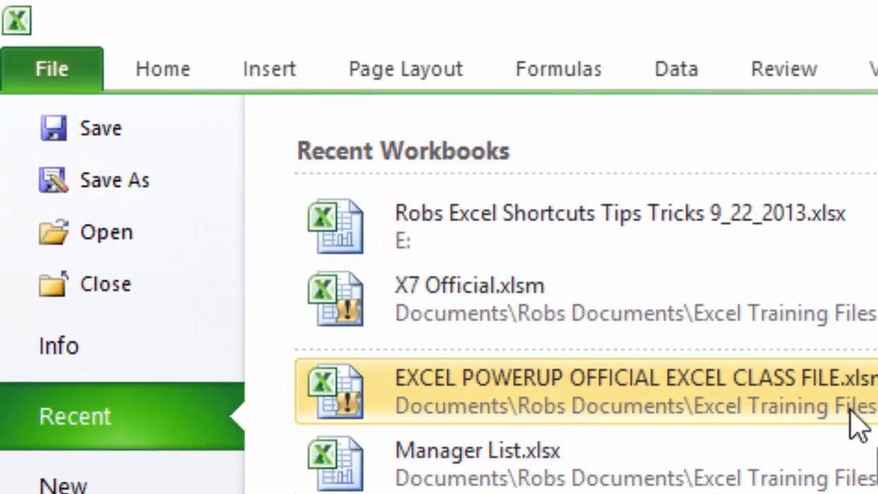
pyautogui.moveTo(106, 232)
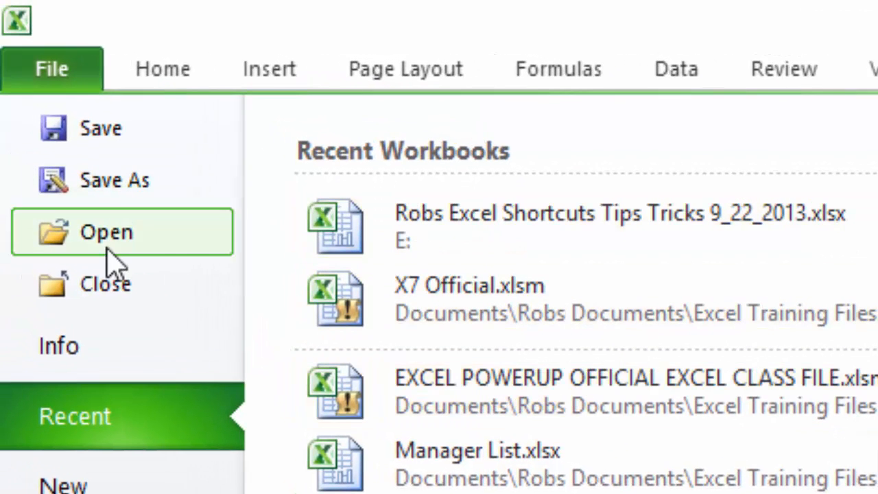
pyautogui.click(107, 231)
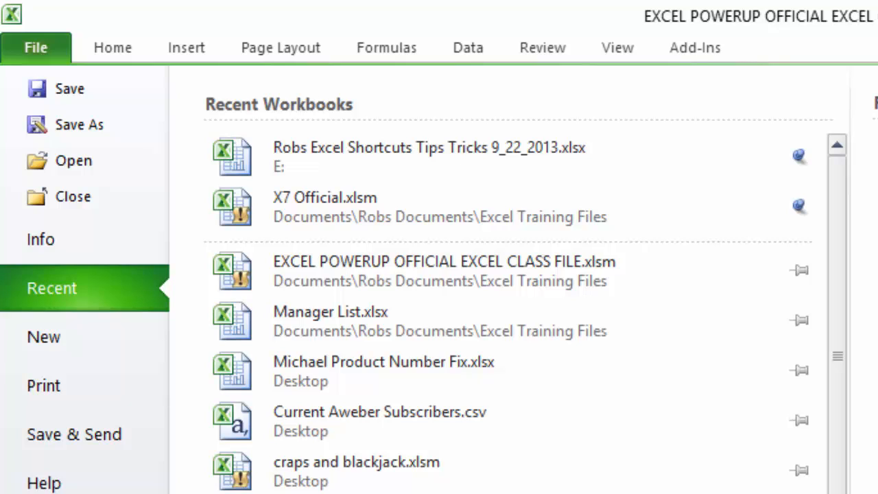
pyautogui.moveTo(377, 364)
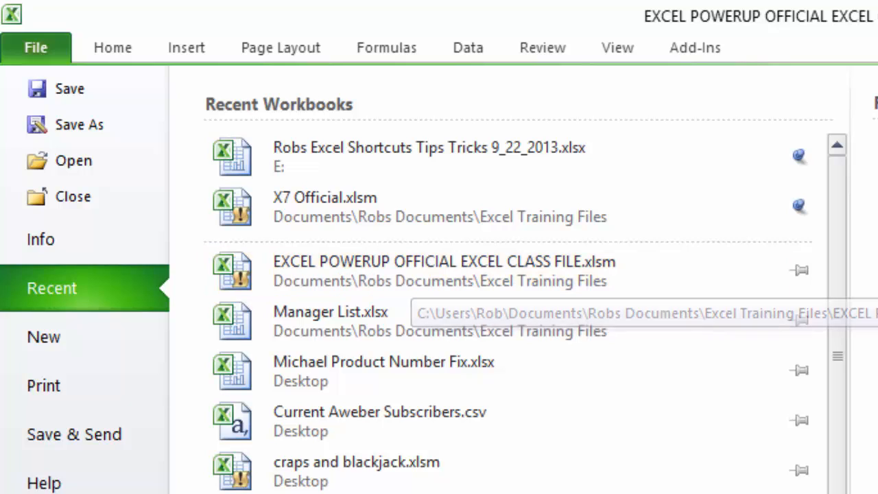
pyautogui.scroll(-3)
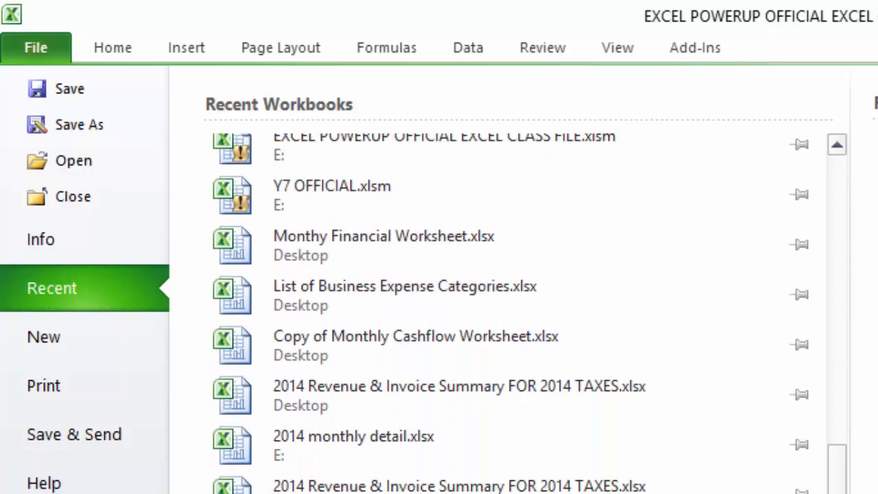
pyautogui.scroll(3)
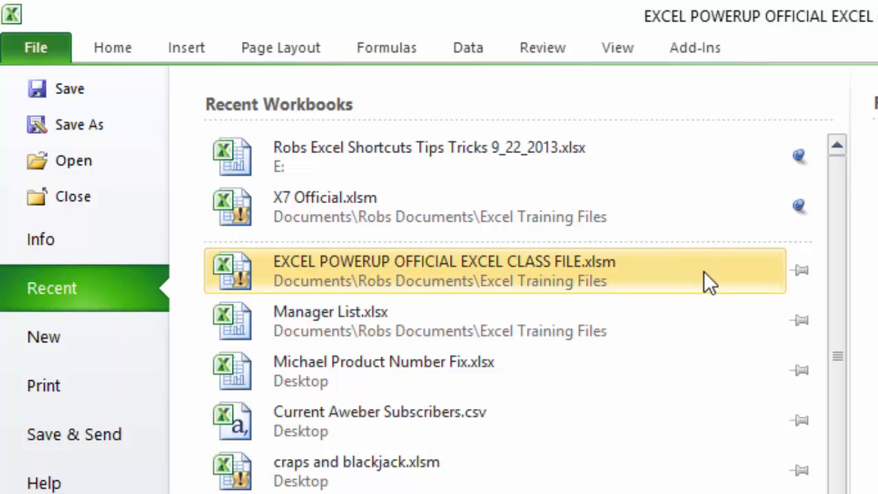
pyautogui.moveTo(747, 278)
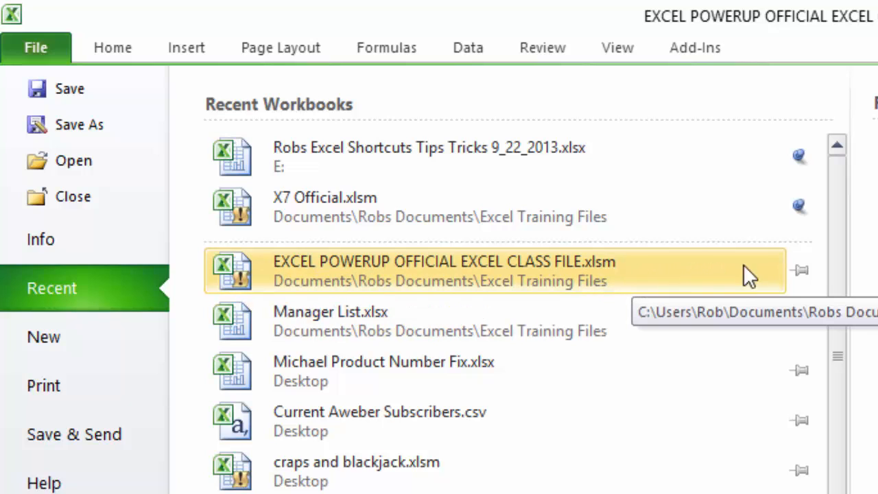
pyautogui.moveTo(799, 269)
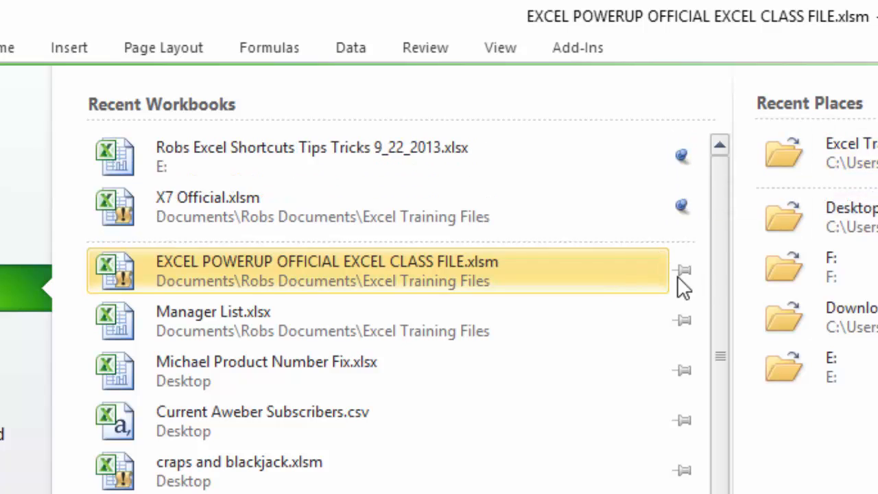
pyautogui.moveTo(620, 295)
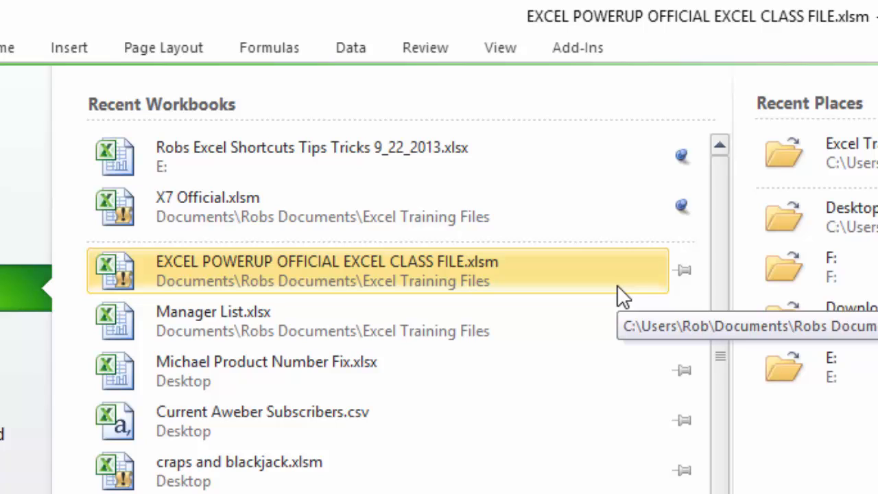
pyautogui.moveTo(428, 360)
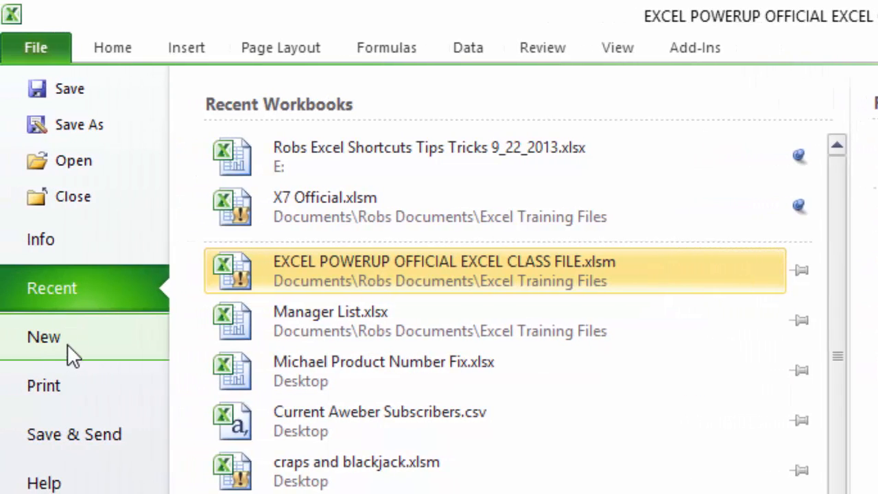
# - Create a new blank workbook, Book2, from the New page's Blank workbook template
pyautogui.click(43, 337)
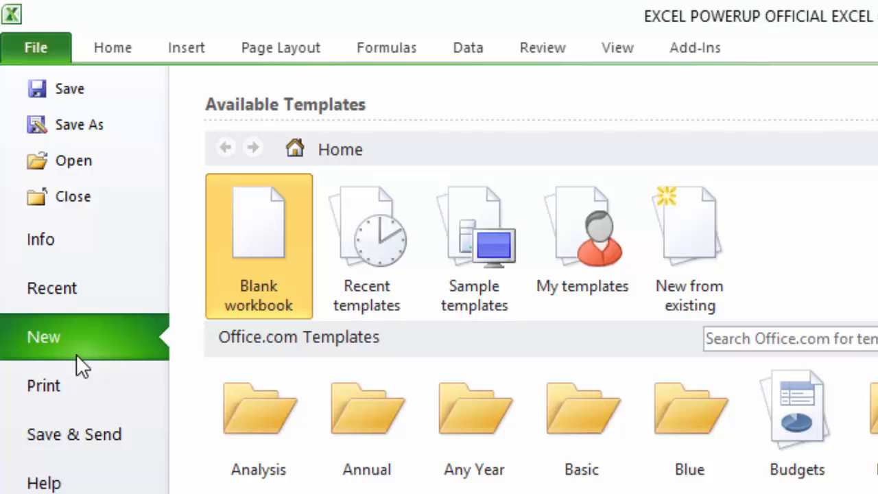
pyautogui.moveTo(258, 301)
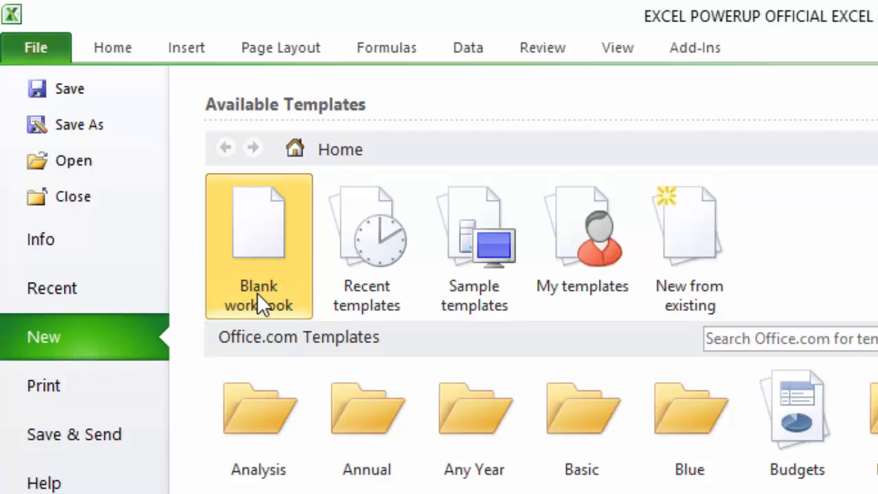
pyautogui.moveTo(268, 274)
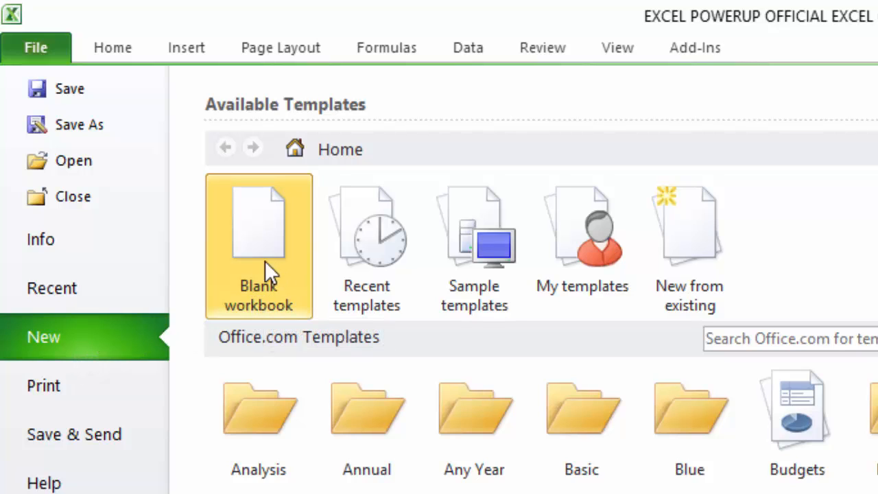
pyautogui.moveTo(259, 268)
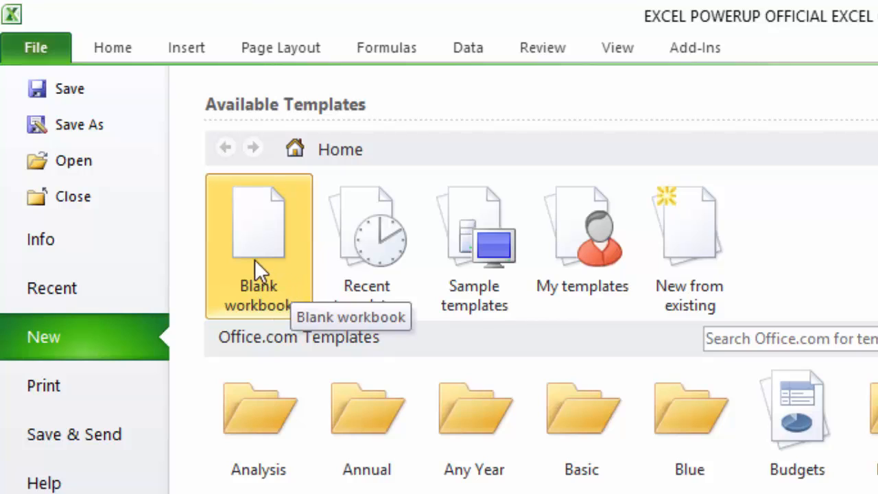
pyautogui.moveTo(254, 271)
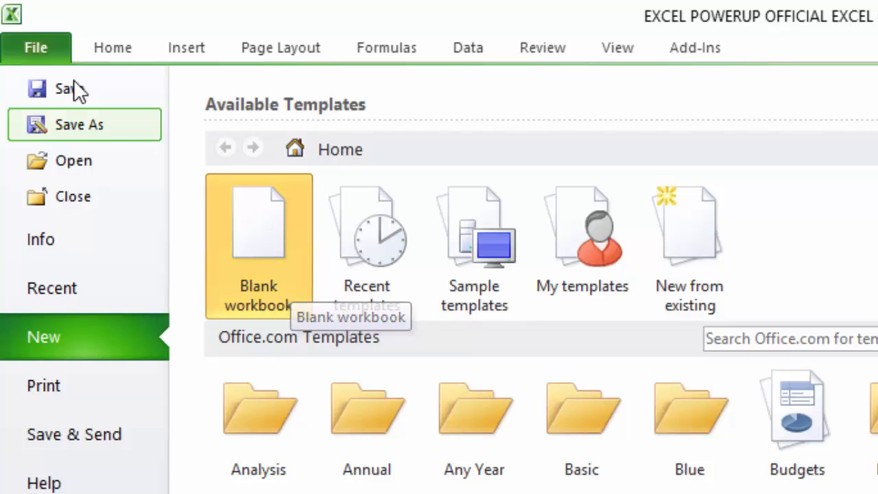
pyautogui.moveTo(243, 261)
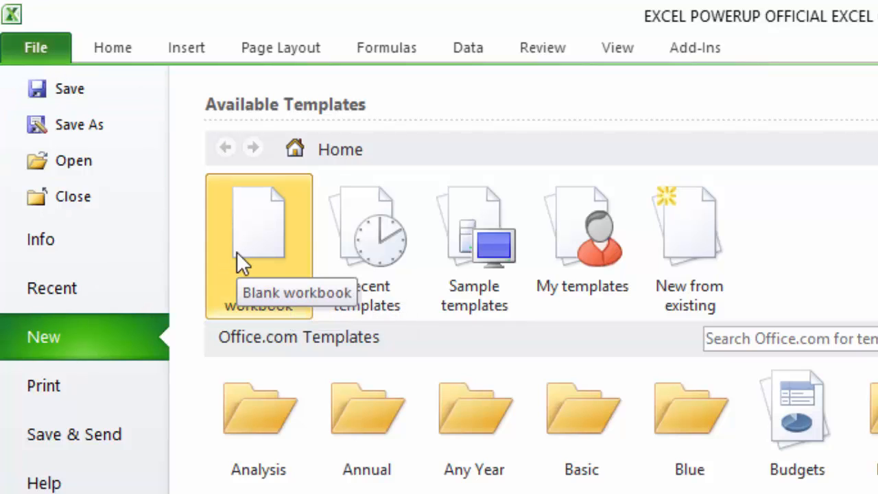
pyautogui.moveTo(249, 242)
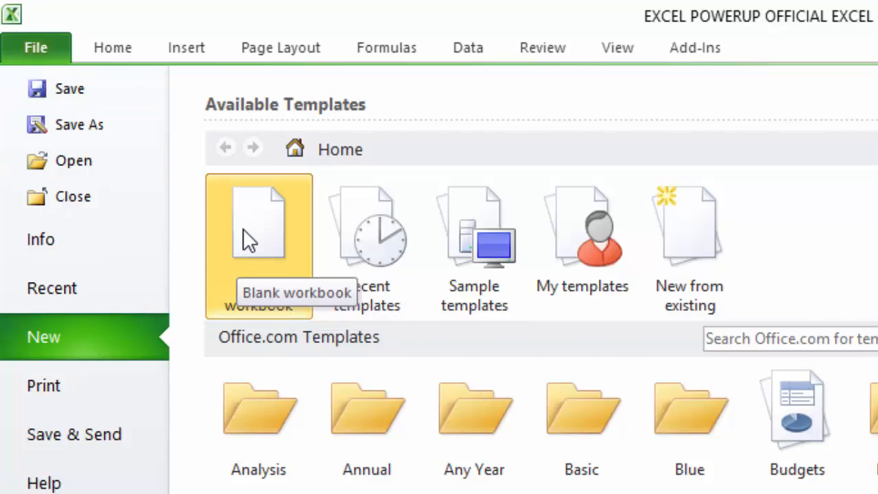
pyautogui.click(258, 233)
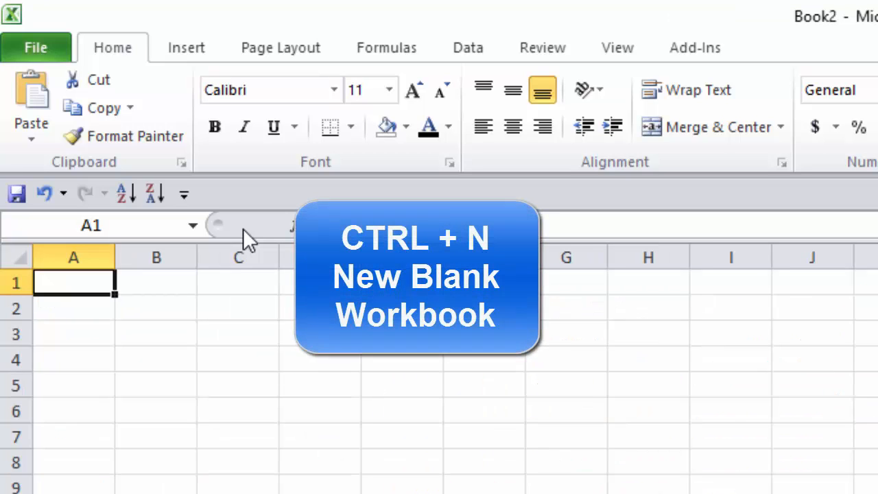
pyautogui.moveTo(285, 222)
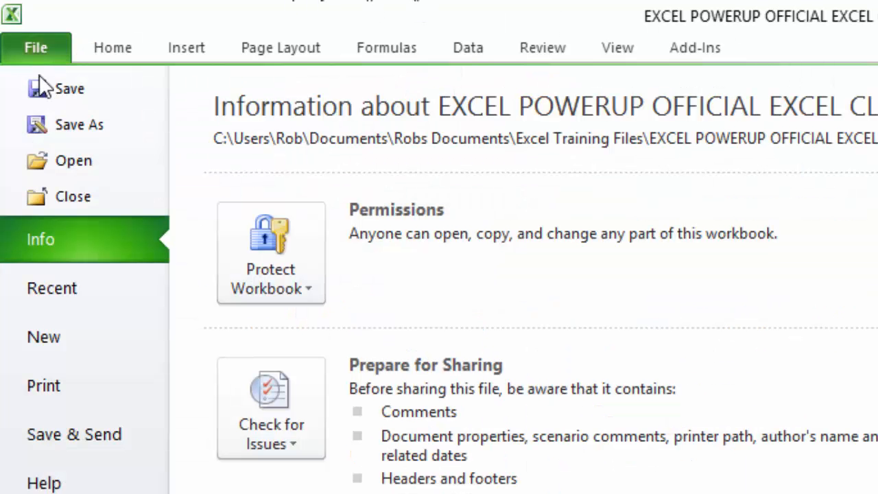
# - Show the built-in Sample templates, such as Billing Statement and Personal Monthly Budget
pyautogui.click(44, 336)
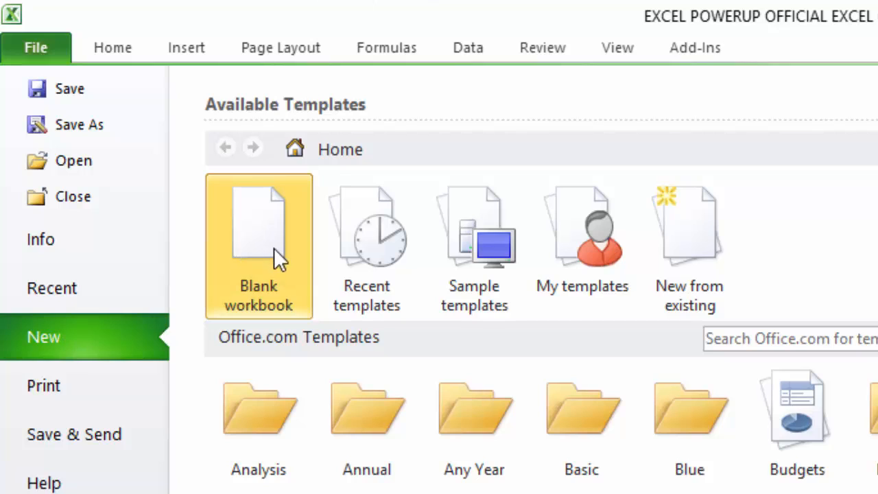
pyautogui.moveTo(257, 244)
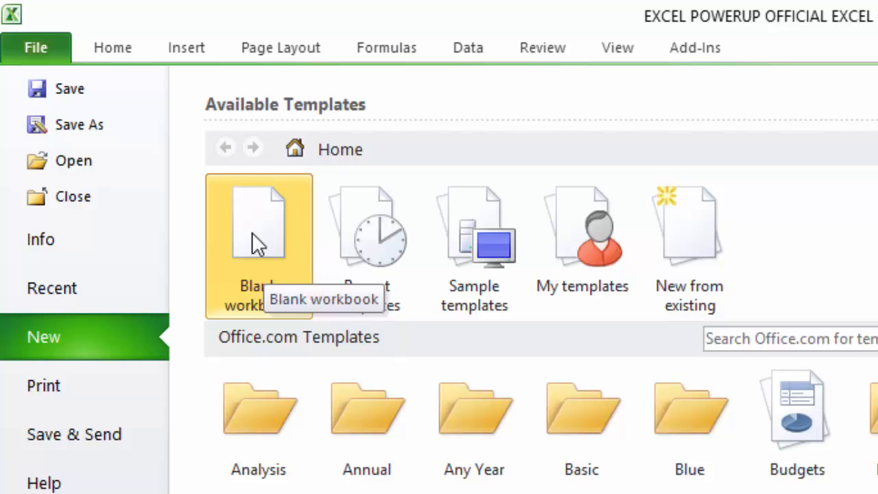
pyautogui.moveTo(285, 274)
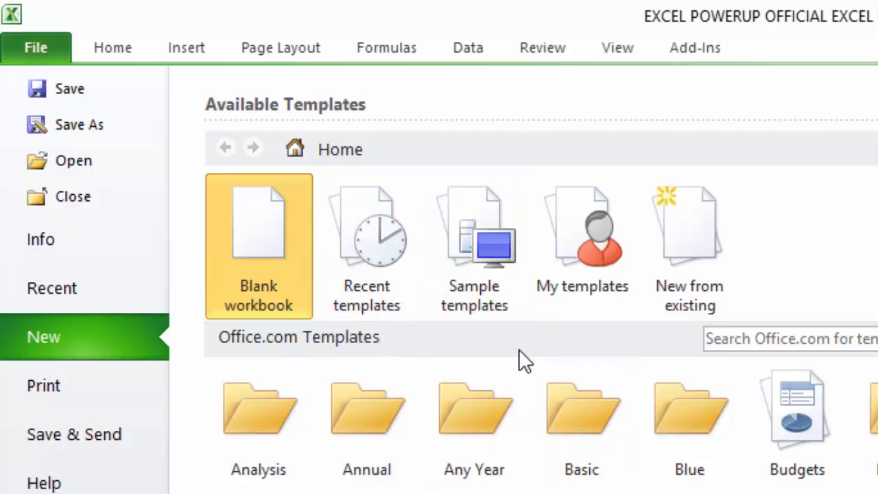
pyautogui.click(474, 247)
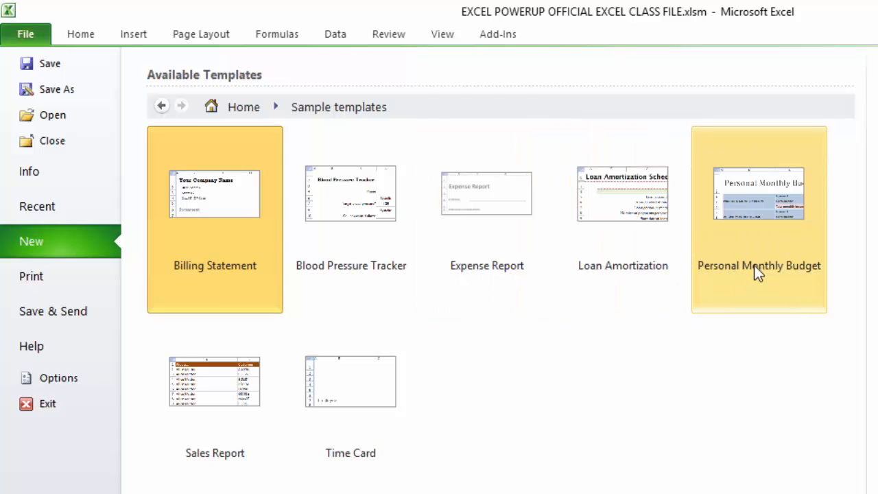
pyautogui.moveTo(267, 259)
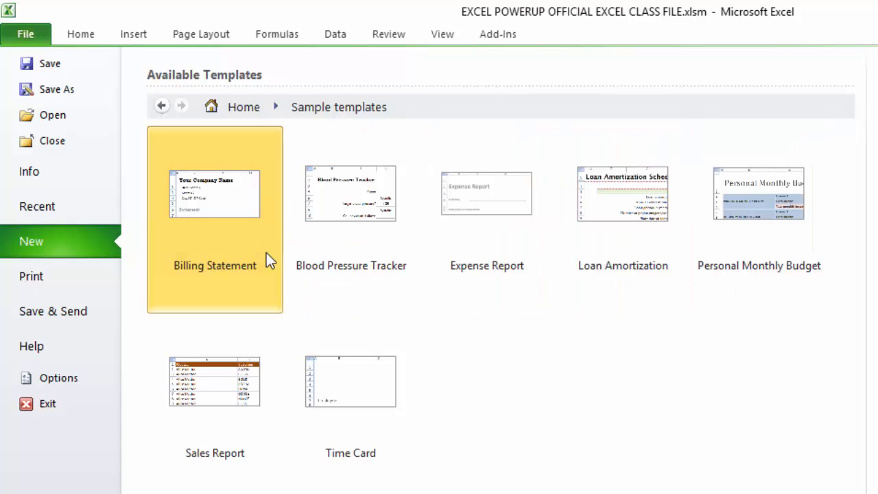
pyautogui.moveTo(328, 256)
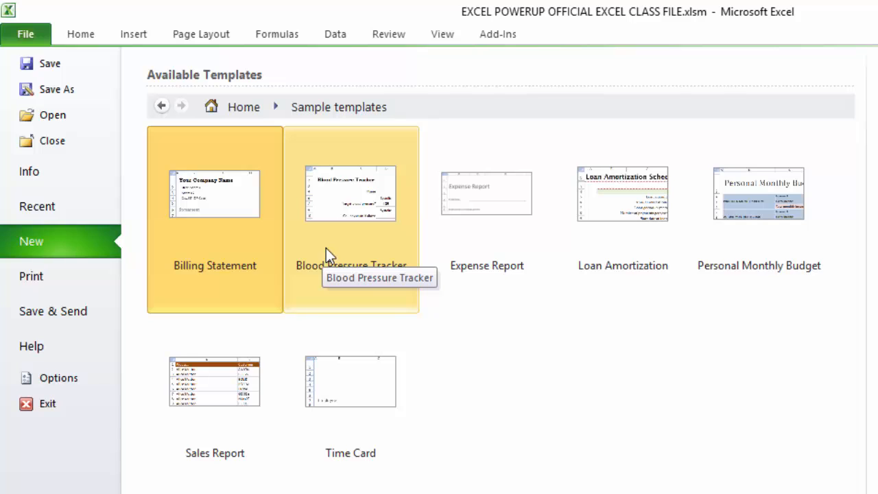
# - Browse the Office.com Budgets and Business template categories, returning to the gallery after each
pyautogui.click(242, 107)
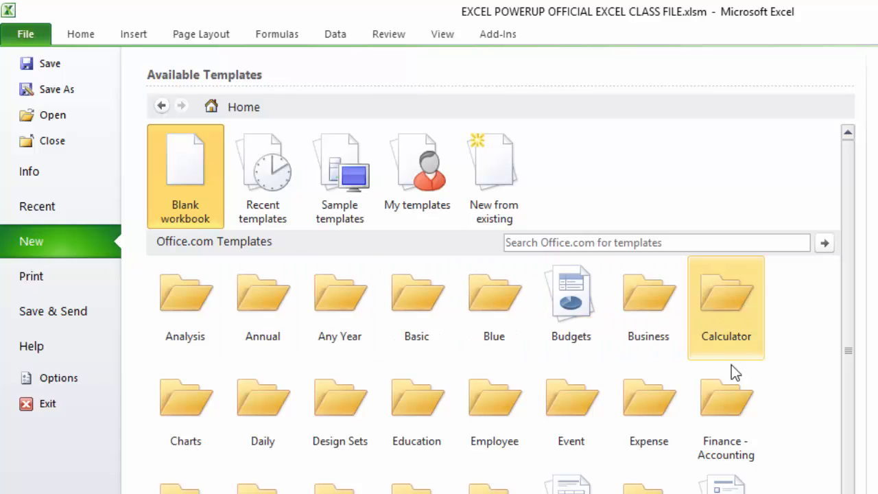
pyautogui.moveTo(186, 401)
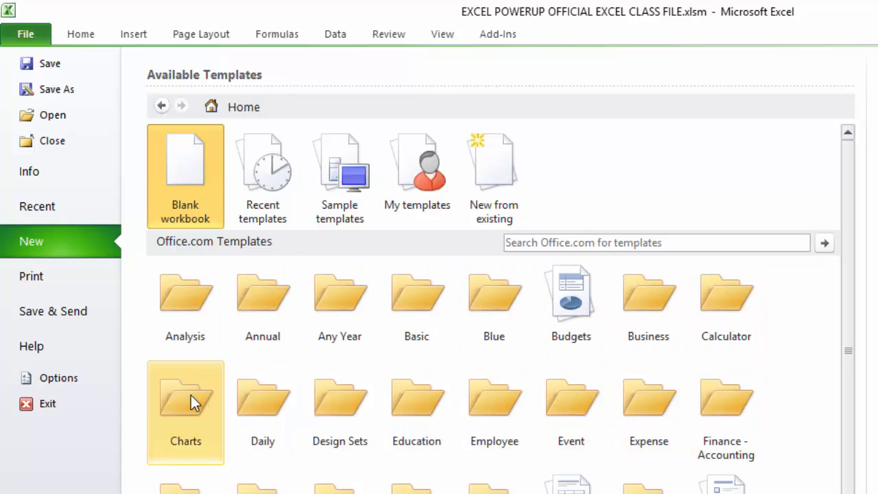
pyautogui.moveTo(195, 404)
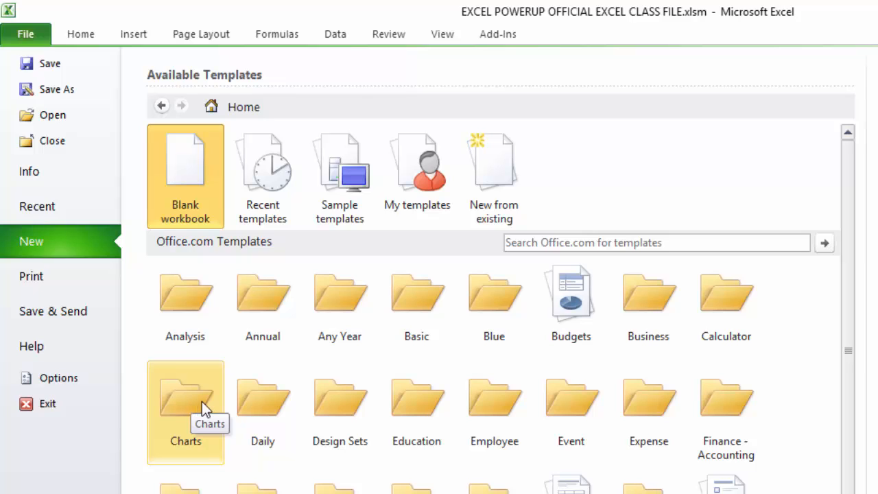
pyautogui.moveTo(262, 412)
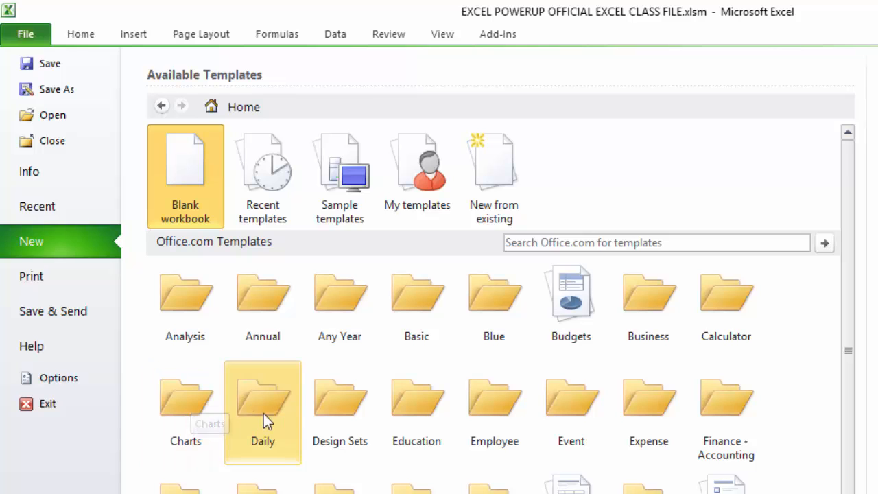
pyautogui.click(570, 295)
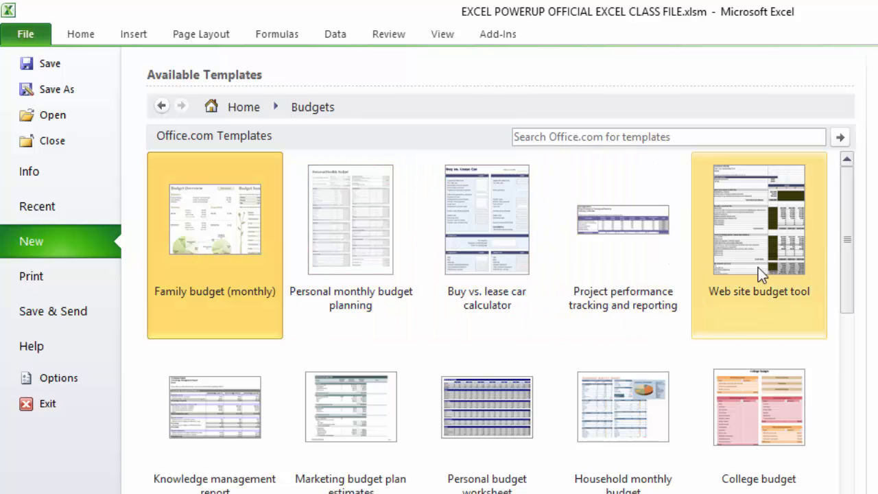
pyautogui.moveTo(758, 407)
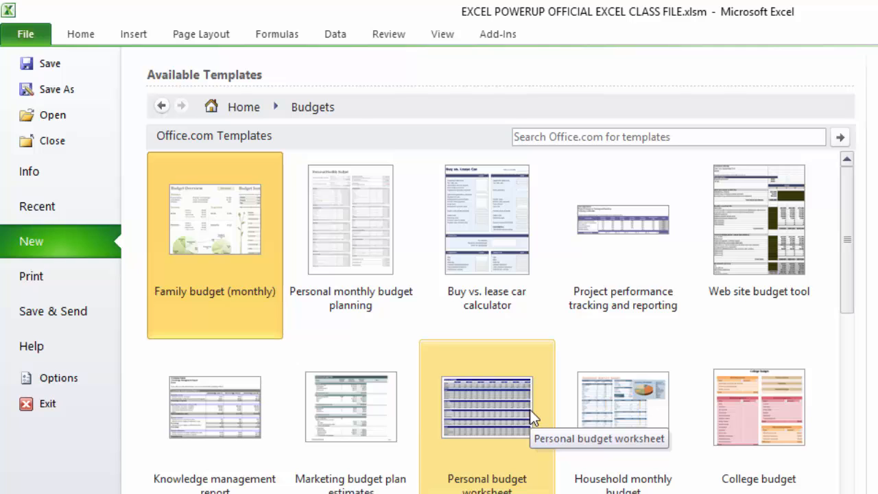
pyautogui.click(244, 106)
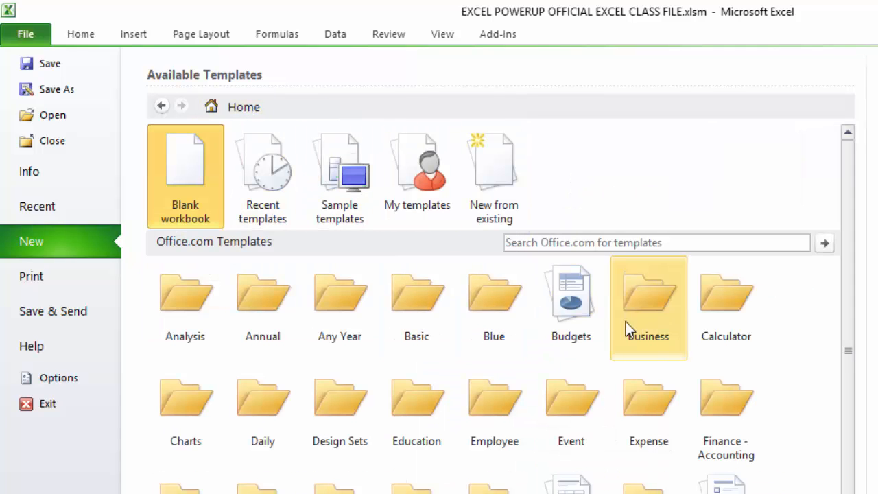
pyautogui.doubleClick(648, 291)
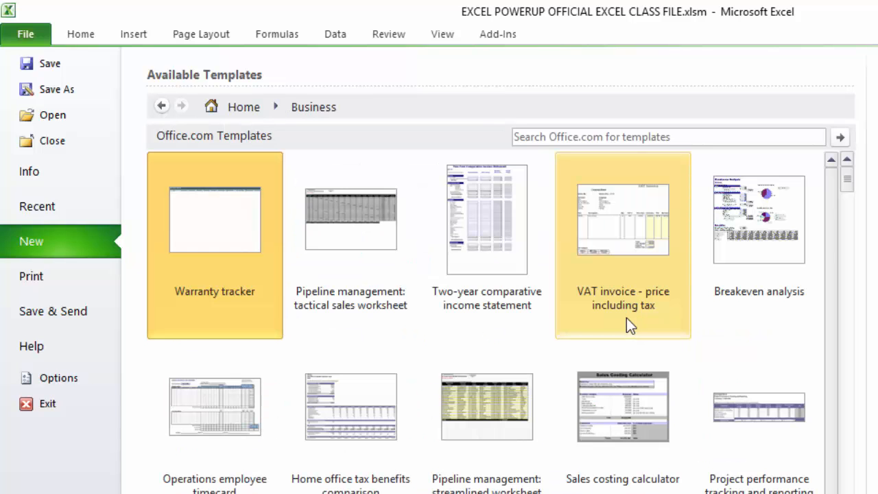
pyautogui.moveTo(561, 267)
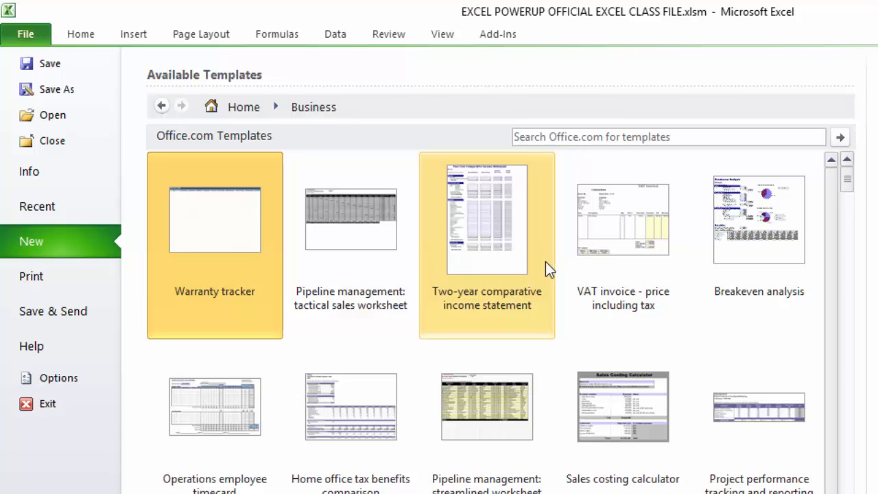
pyautogui.moveTo(551, 278)
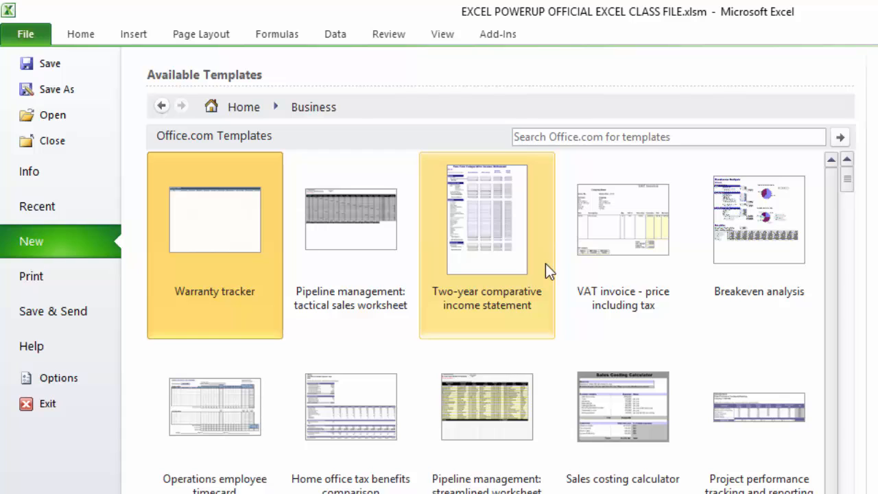
pyautogui.moveTo(441, 218)
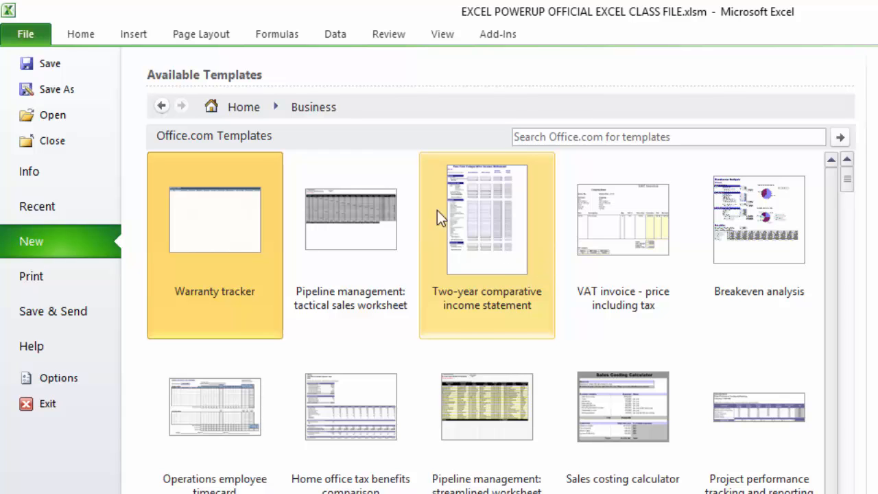
pyautogui.click(161, 106)
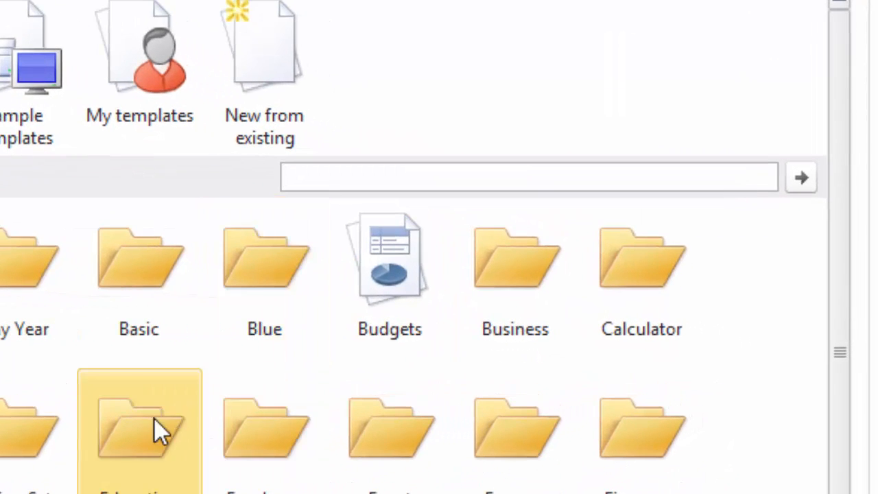
# - Search Office.com templates for 'fantasy football'
pyautogui.write('f')
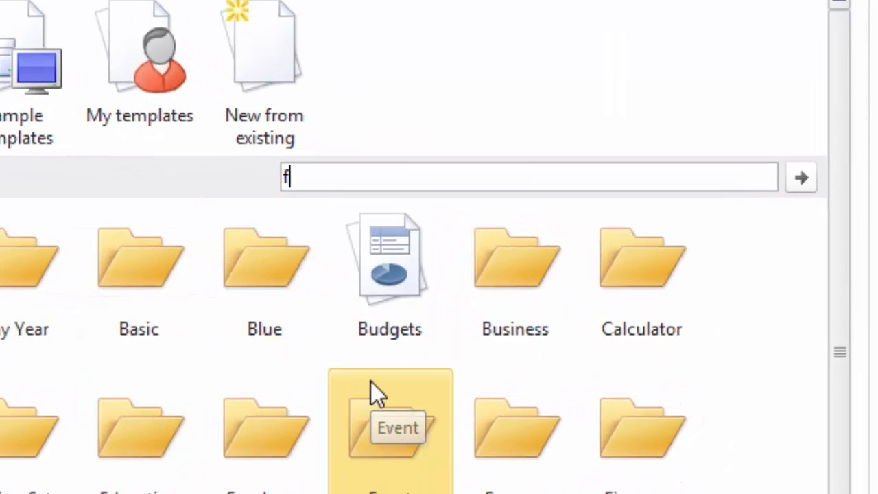
pyautogui.write('antasy')
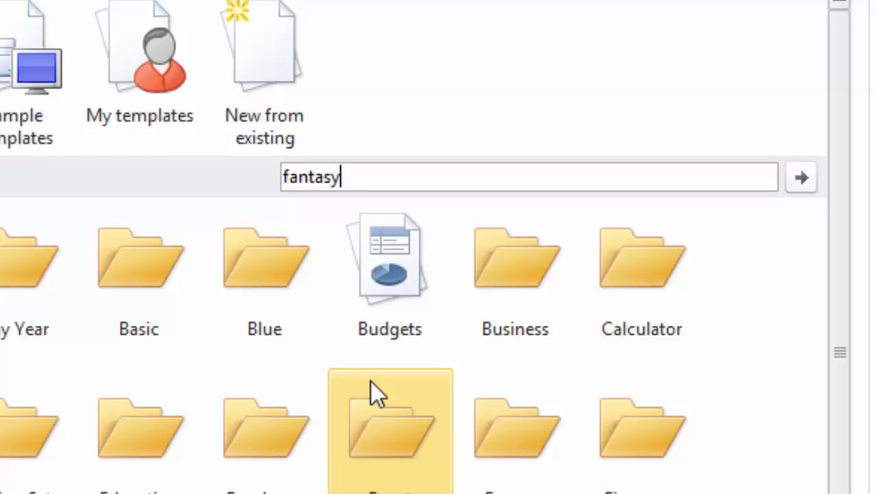
pyautogui.write('footb')
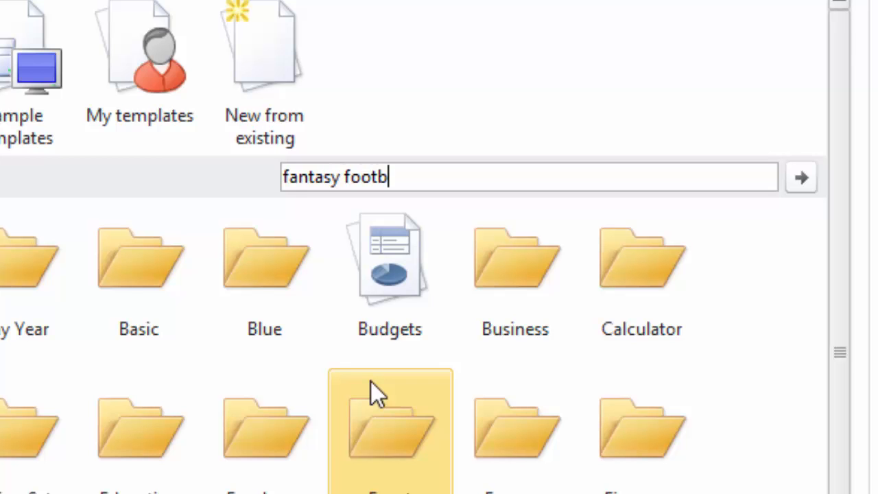
pyautogui.click(800, 177)
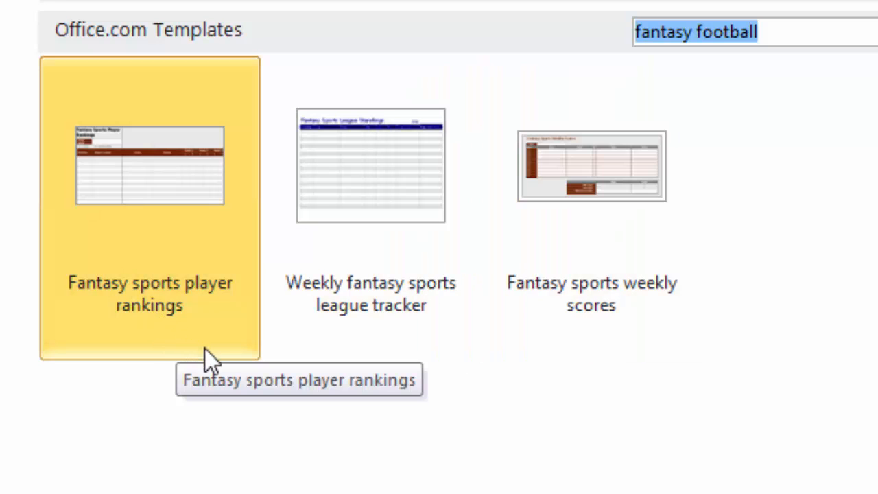
pyautogui.moveTo(408, 343)
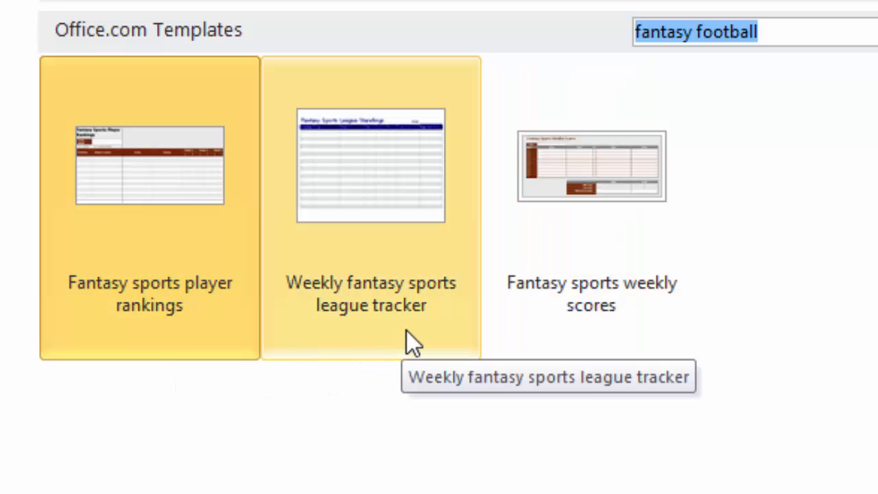
pyautogui.moveTo(590, 293)
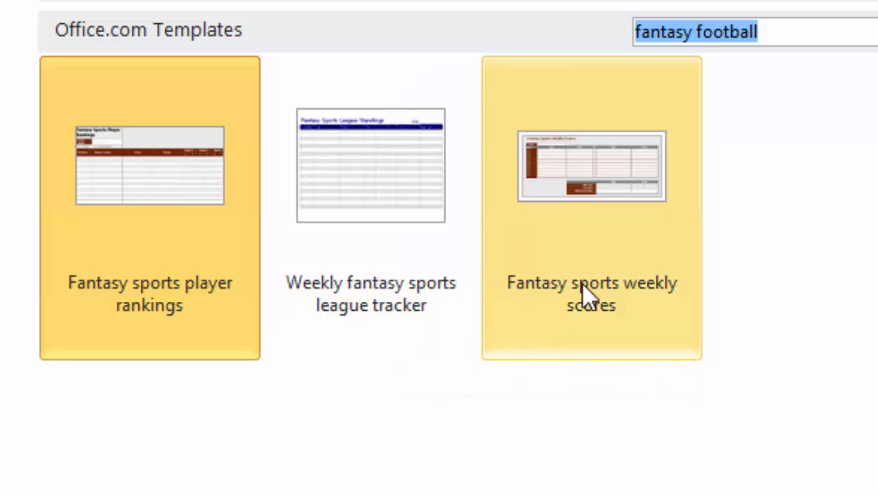
pyautogui.moveTo(587, 329)
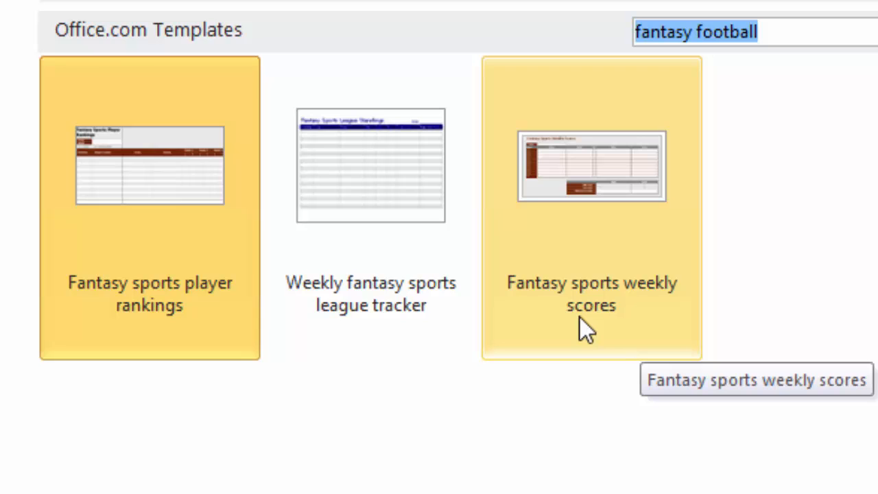
pyautogui.moveTo(542, 268)
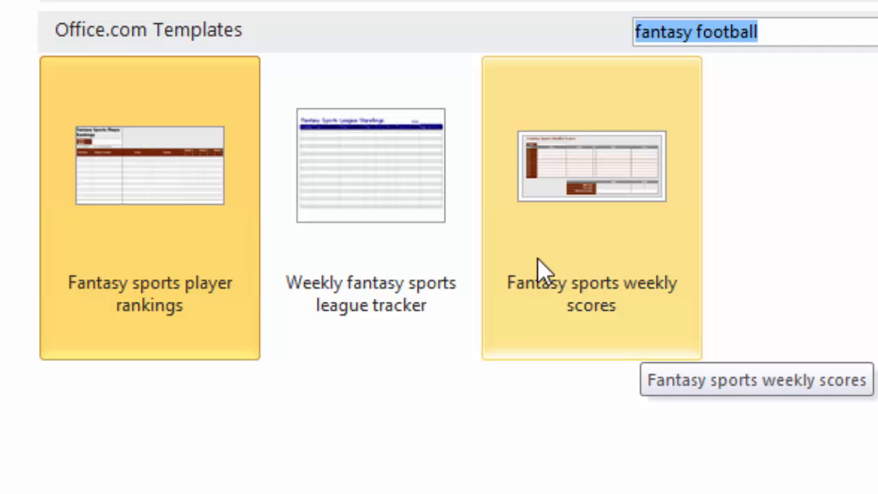
pyautogui.moveTo(582, 219)
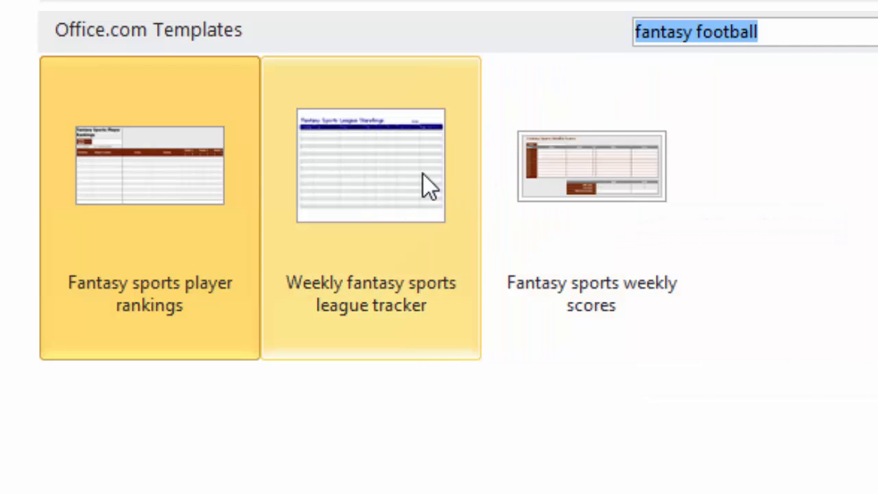
pyautogui.moveTo(418, 192)
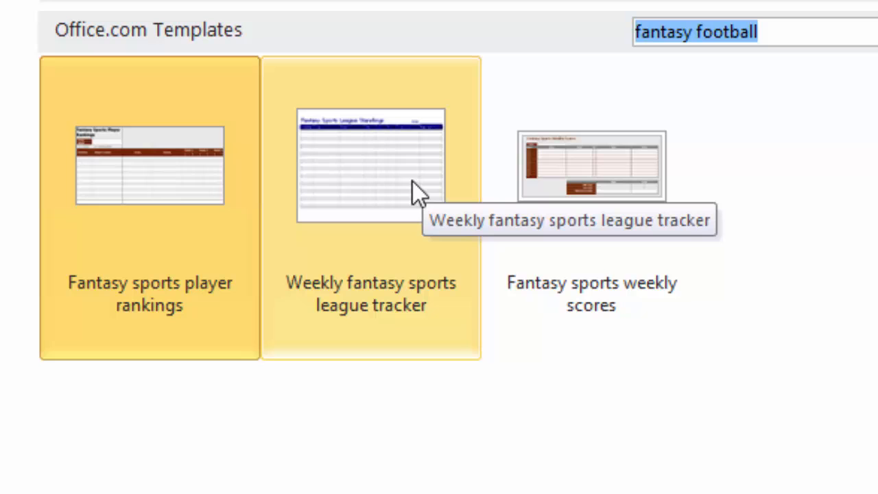
pyautogui.moveTo(212, 13)
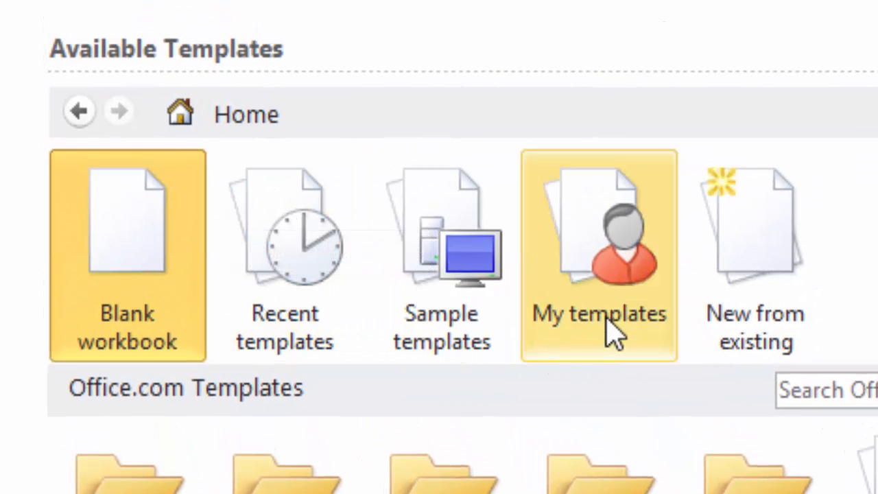
# - Open My templates, find no personal templates, and close the dialog
pyautogui.click(598, 314)
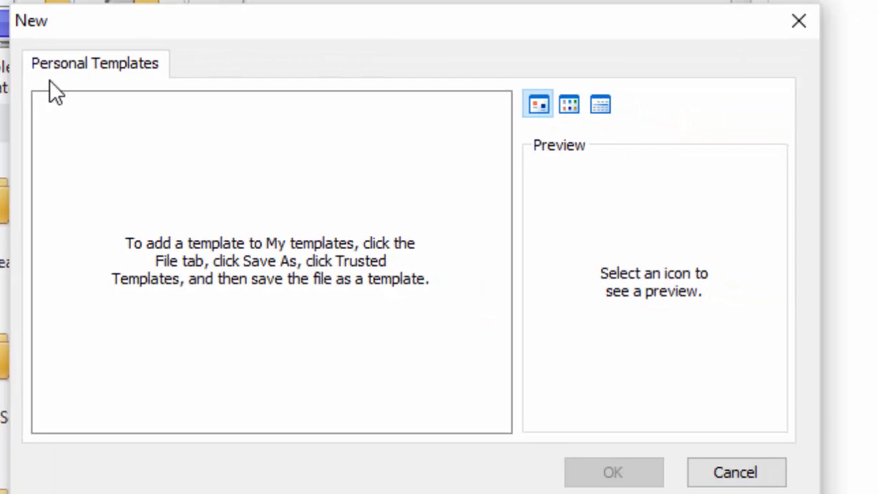
pyautogui.moveTo(798, 21)
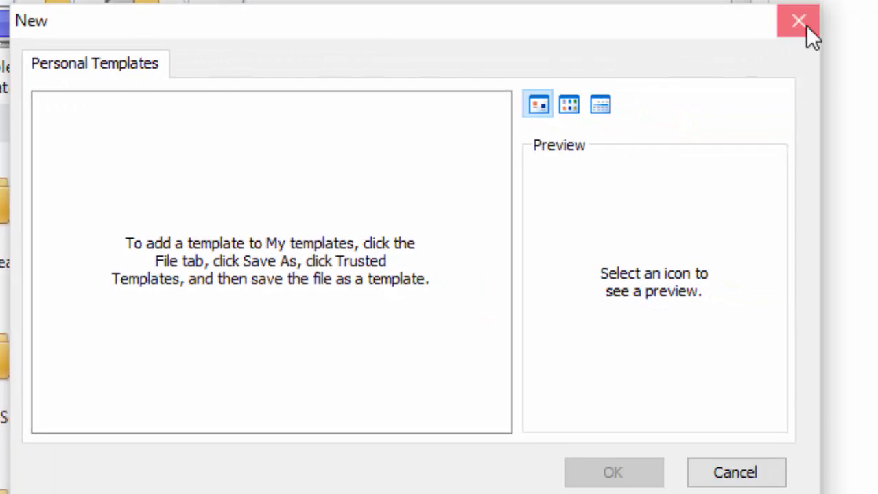
pyautogui.click(797, 21)
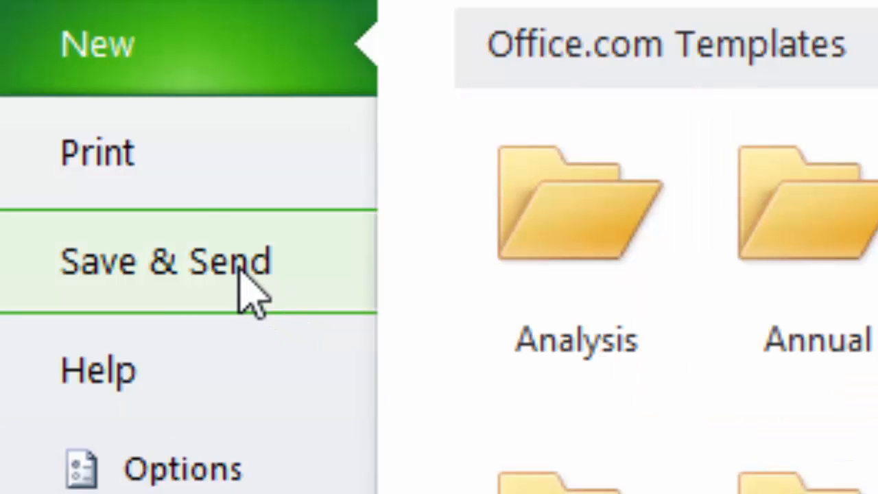
# - View the Print settings, then switch to the Save & Send options
pyautogui.click(97, 153)
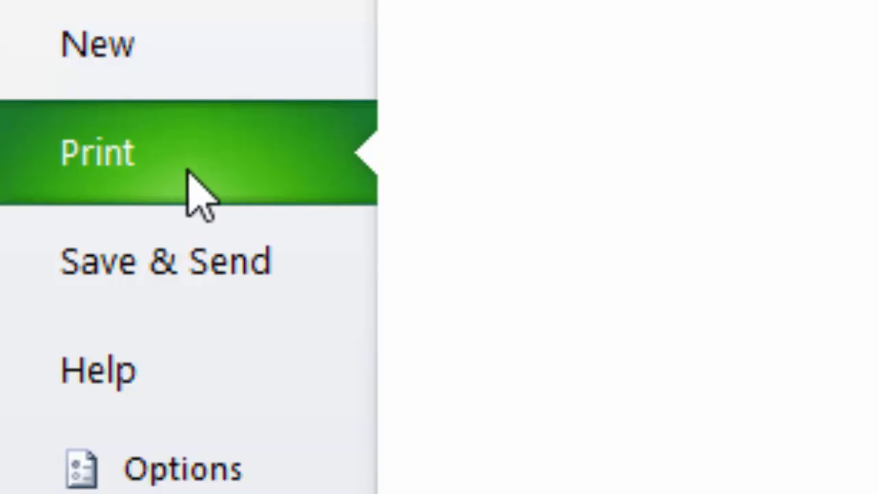
pyautogui.moveTo(353, 243)
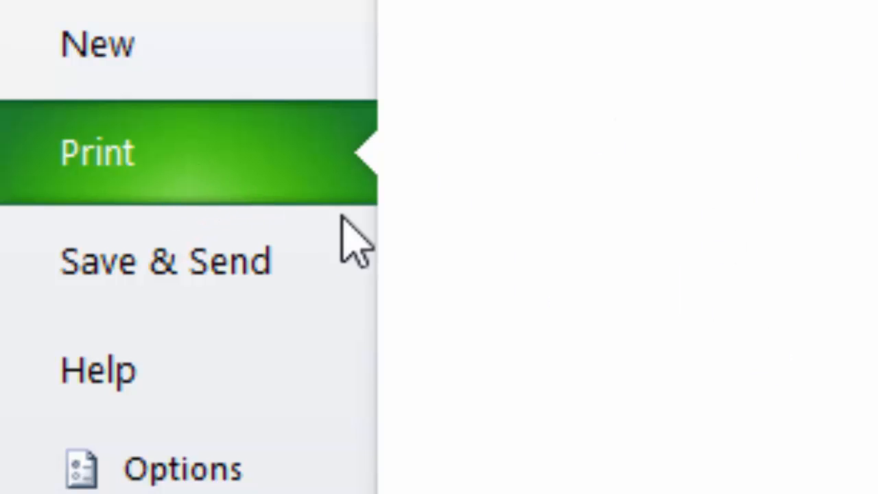
pyautogui.click(171, 267)
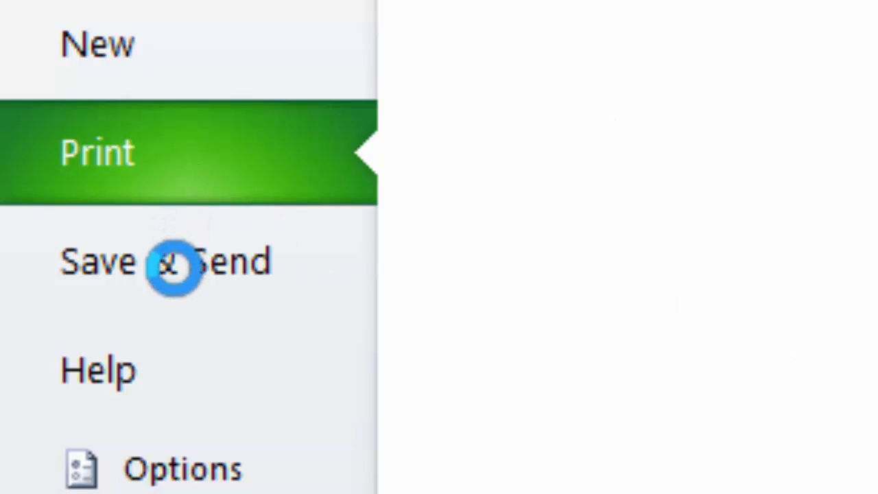
pyautogui.click(96, 152)
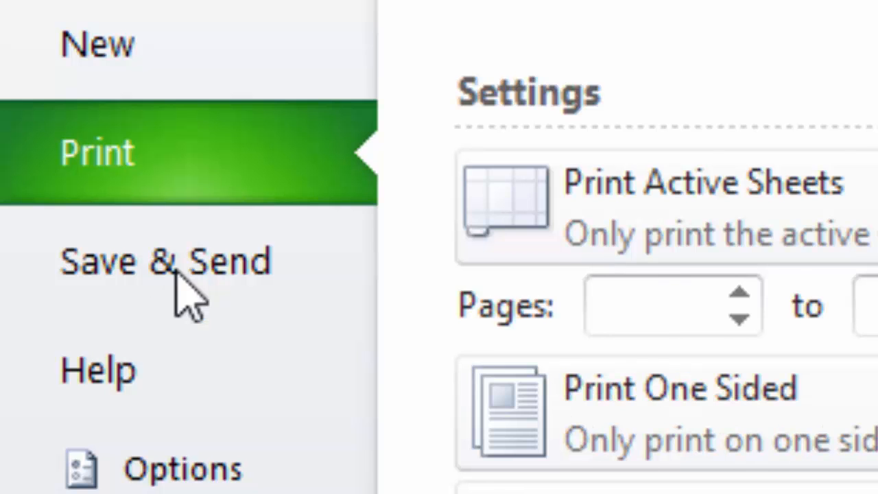
pyautogui.click(165, 261)
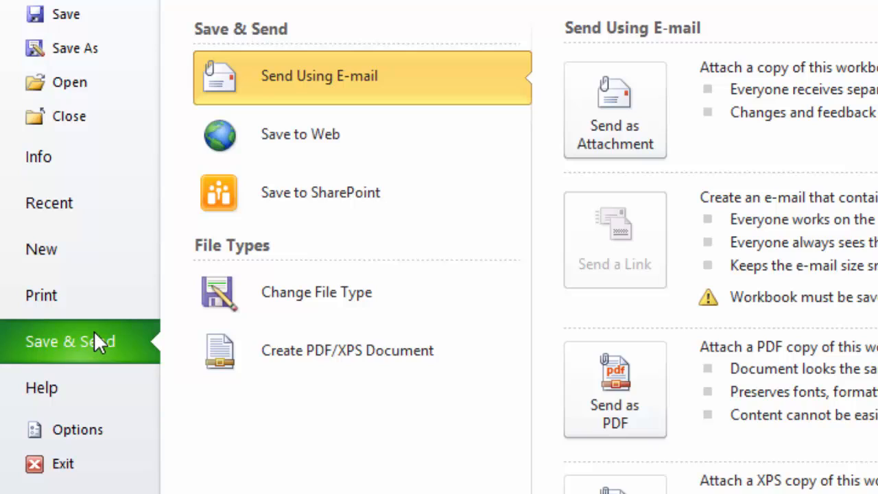
pyautogui.moveTo(122, 369)
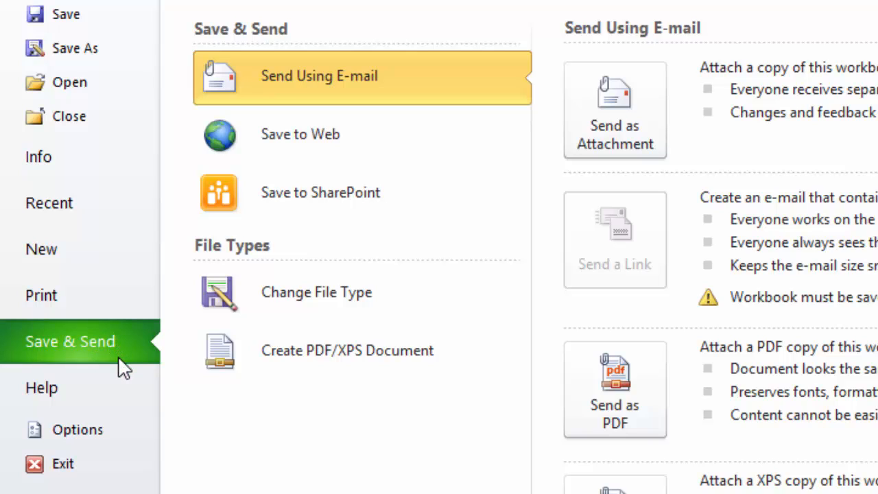
pyautogui.moveTo(92, 364)
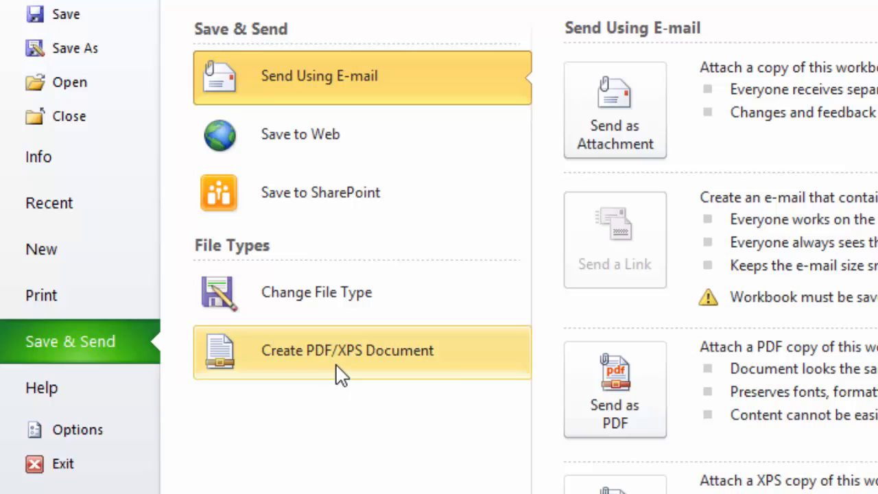
pyautogui.moveTo(342, 343)
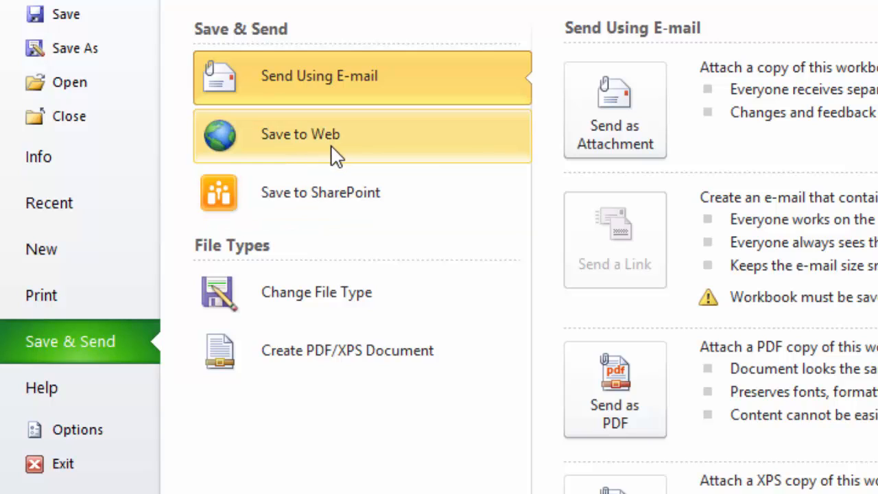
pyautogui.moveTo(340, 158)
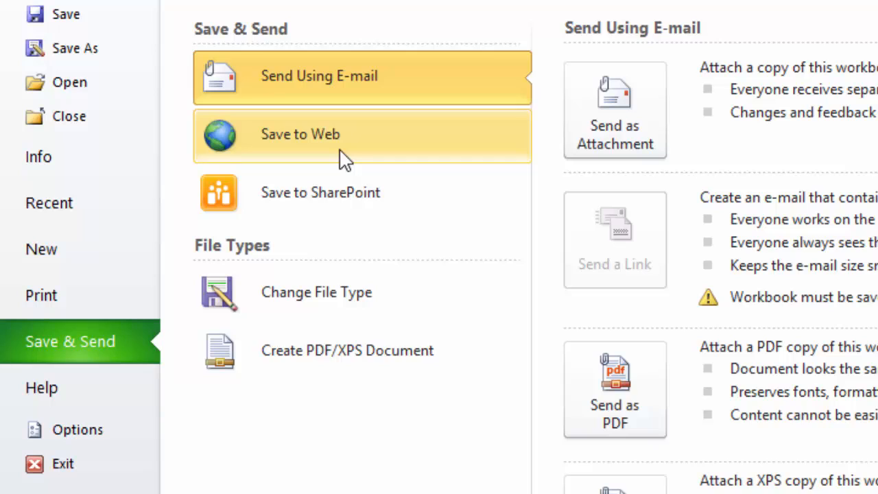
pyautogui.moveTo(353, 137)
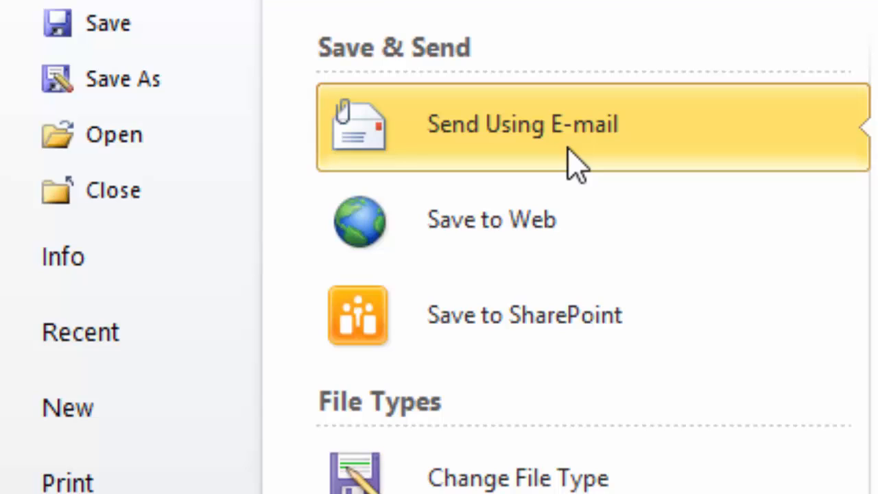
pyautogui.moveTo(600, 168)
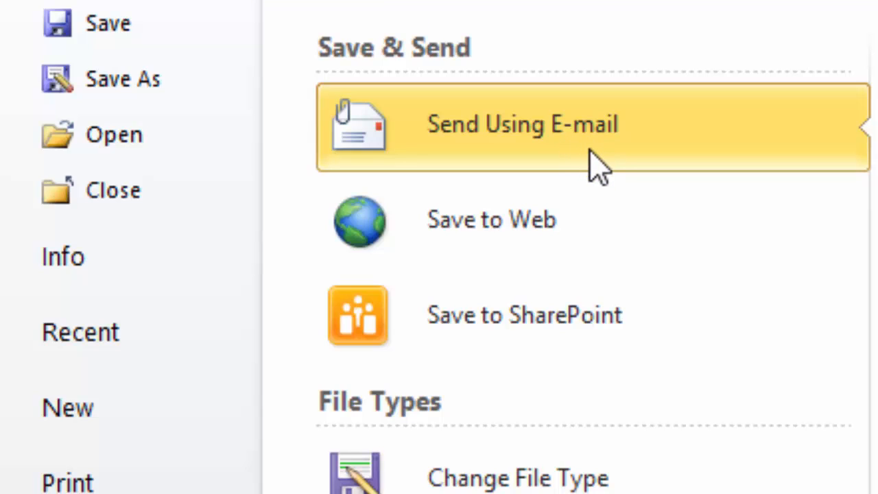
pyautogui.moveTo(593, 158)
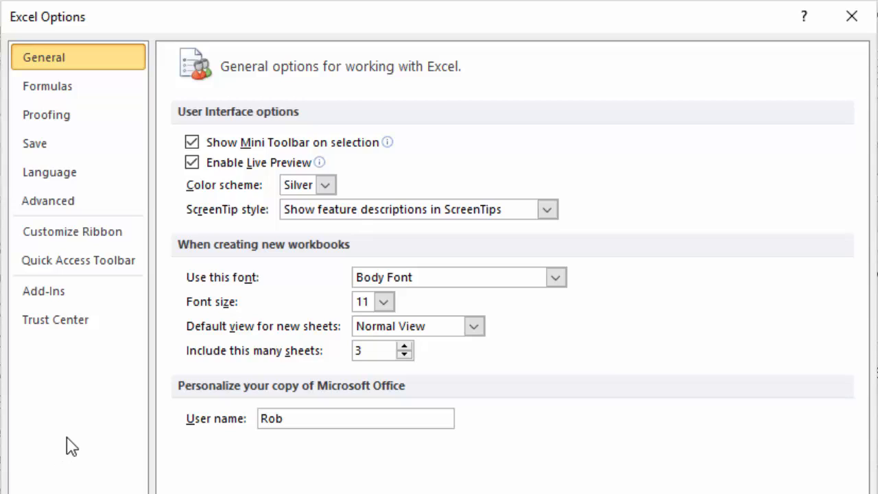
pyautogui.moveTo(293, 483)
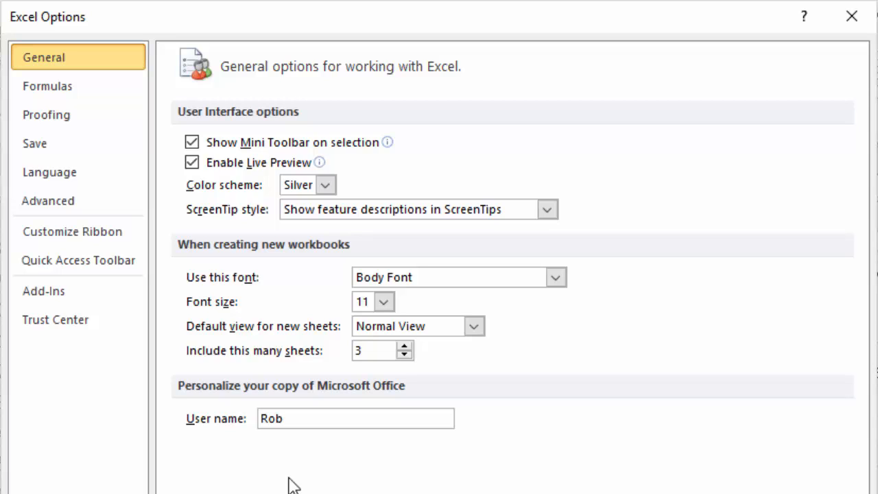
pyautogui.moveTo(228, 421)
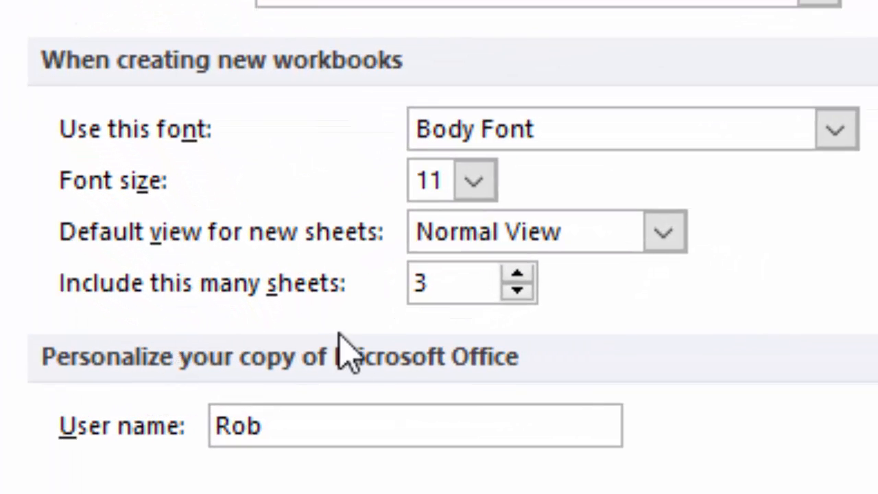
# - Raise 'Include this many sheets' in General options from 3 to 10
pyautogui.click(453, 283)
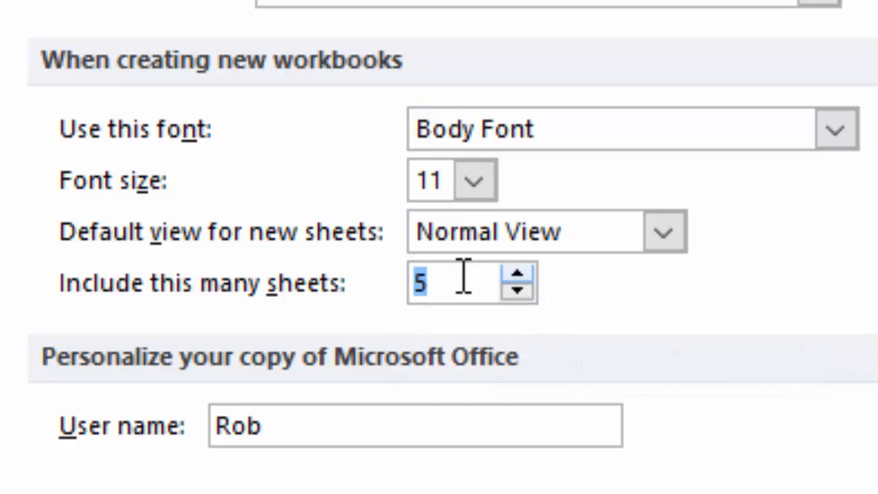
pyautogui.click(518, 273)
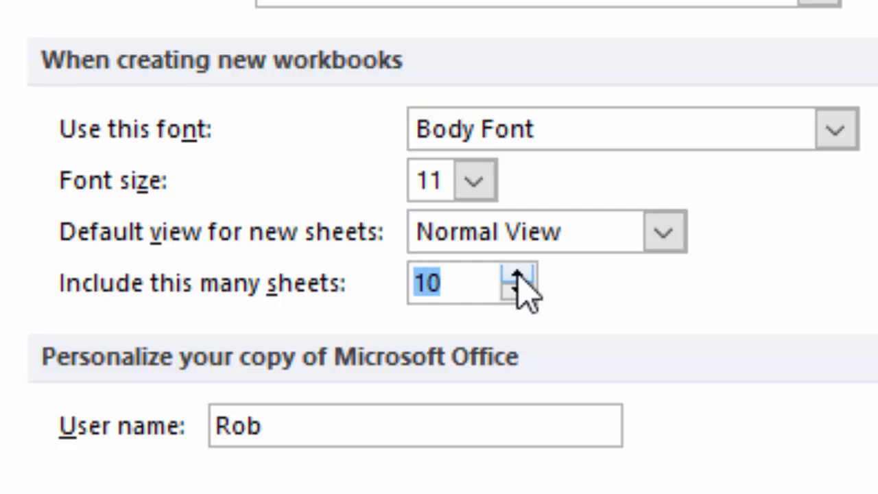
pyautogui.click(521, 278)
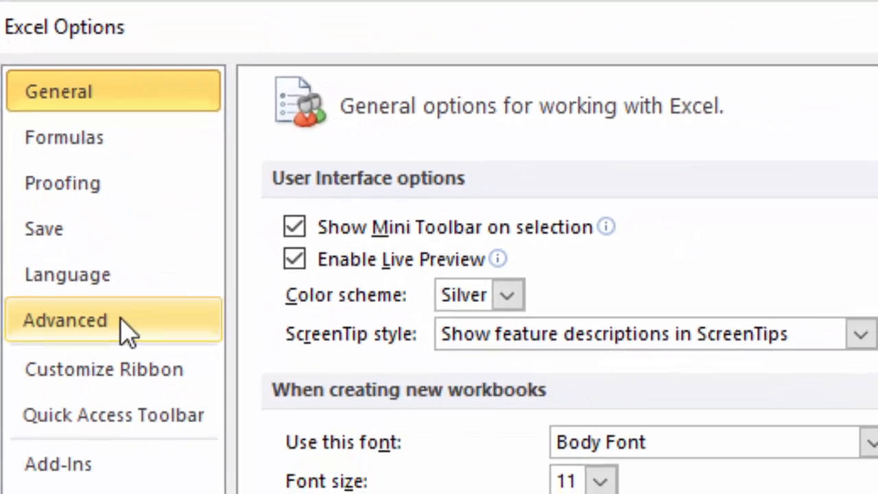
# - Set the after-Enter selection Direction to Down in Advanced editing options
pyautogui.click(65, 319)
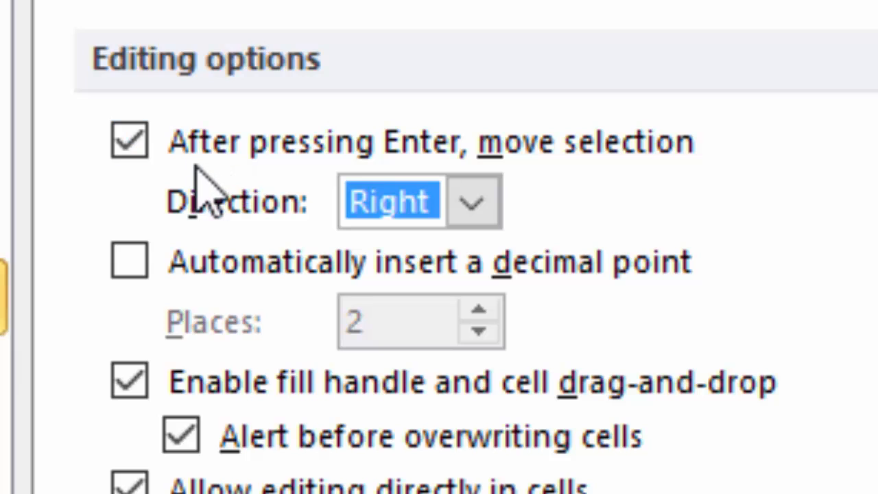
pyautogui.moveTo(472, 201)
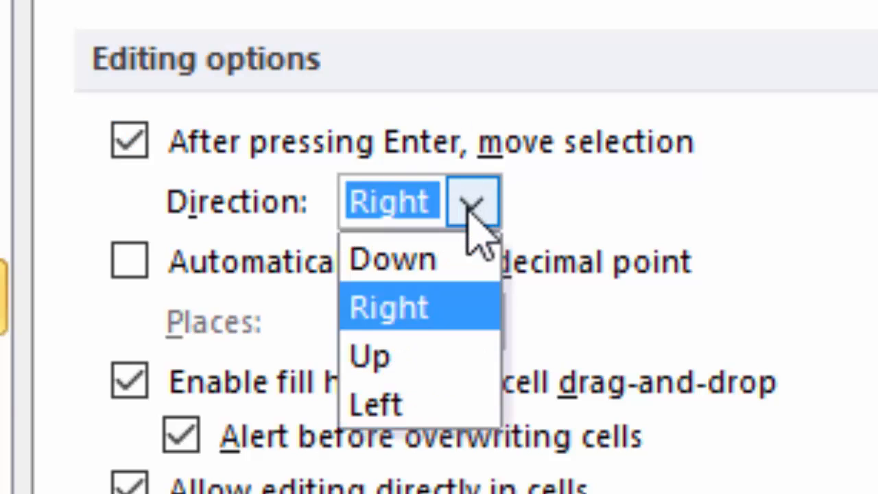
pyautogui.click(392, 260)
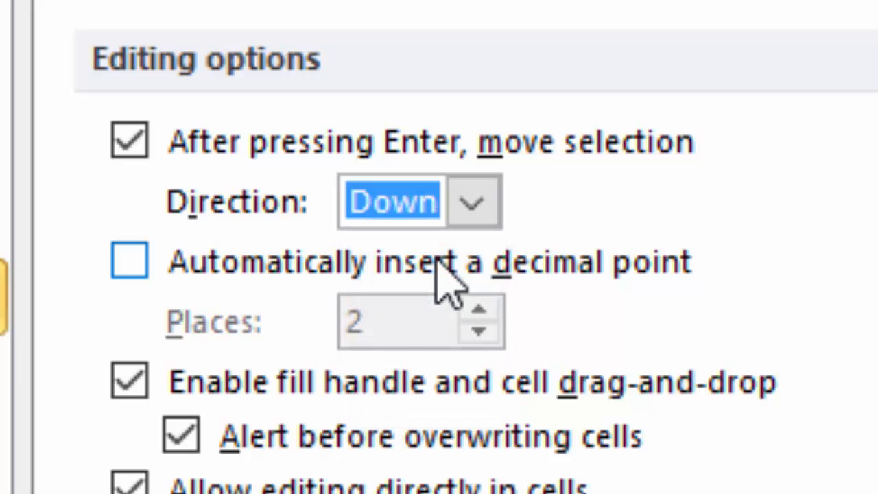
pyautogui.scroll(3)
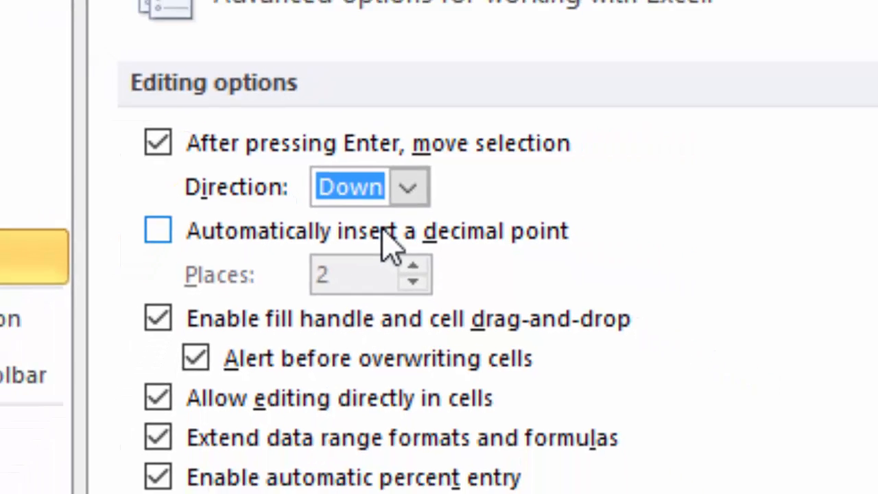